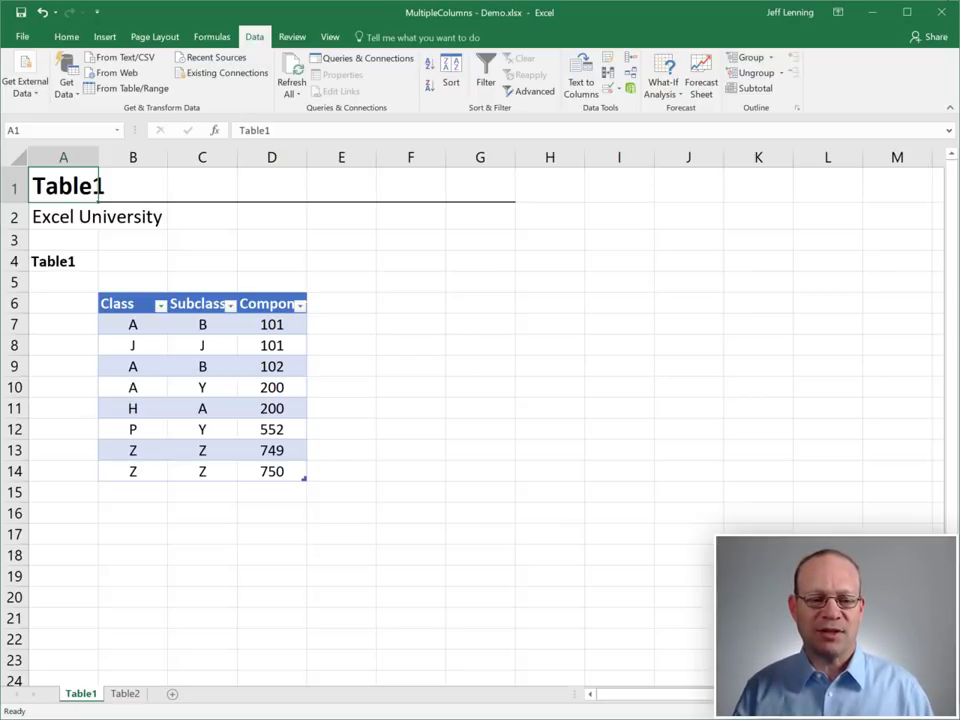
Review the Table1 data and glance at the Table2 sheet before starting
{"action": "left_click_drag", "start_coordinate": [132, 324], "coordinate": [272, 344]}
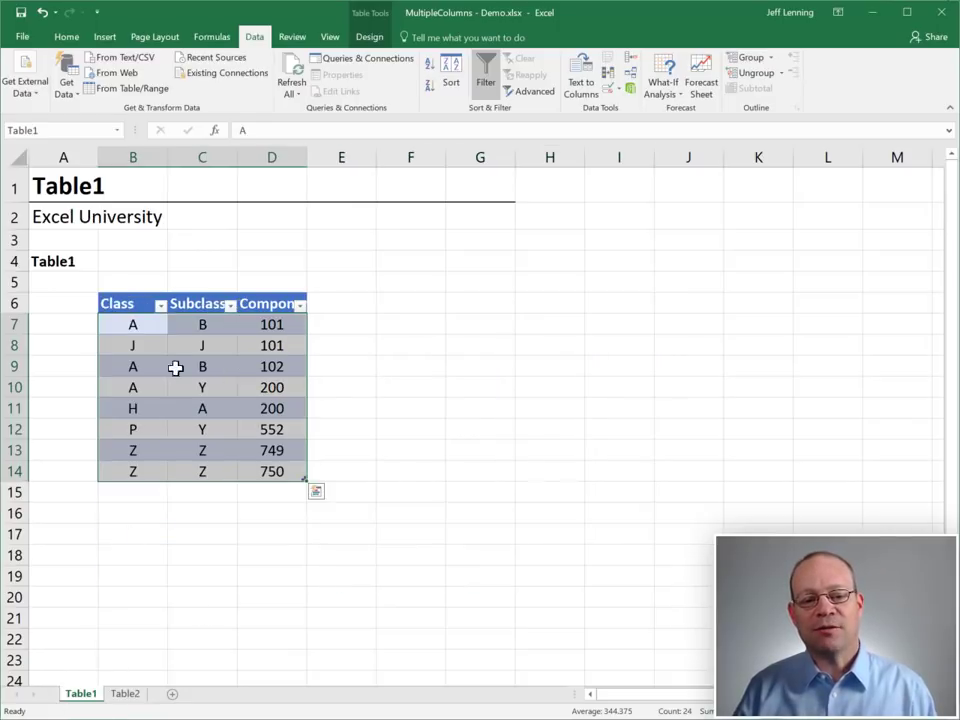
{"action": "left_click", "coordinate": [132, 324]}
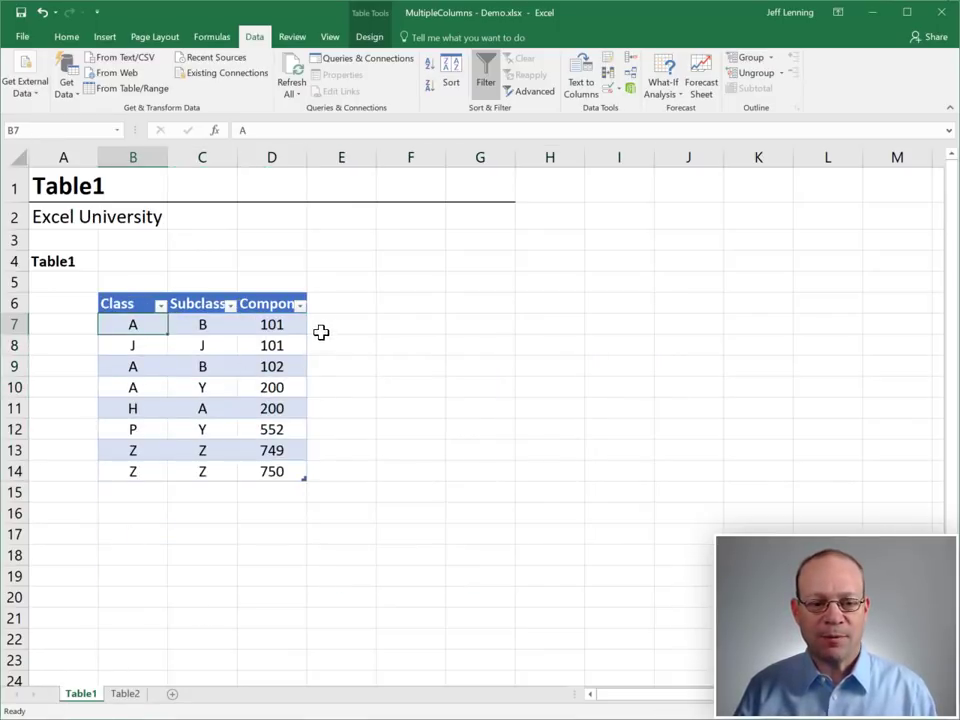
{"action": "mouse_move", "coordinate": [140, 684]}
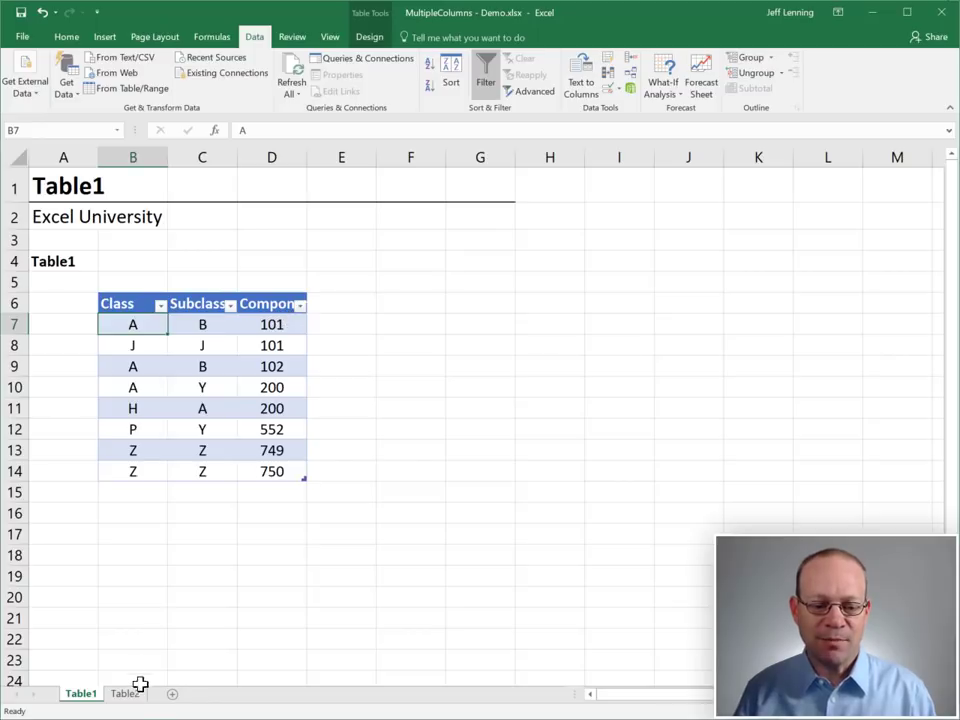
{"action": "left_click", "coordinate": [124, 692]}
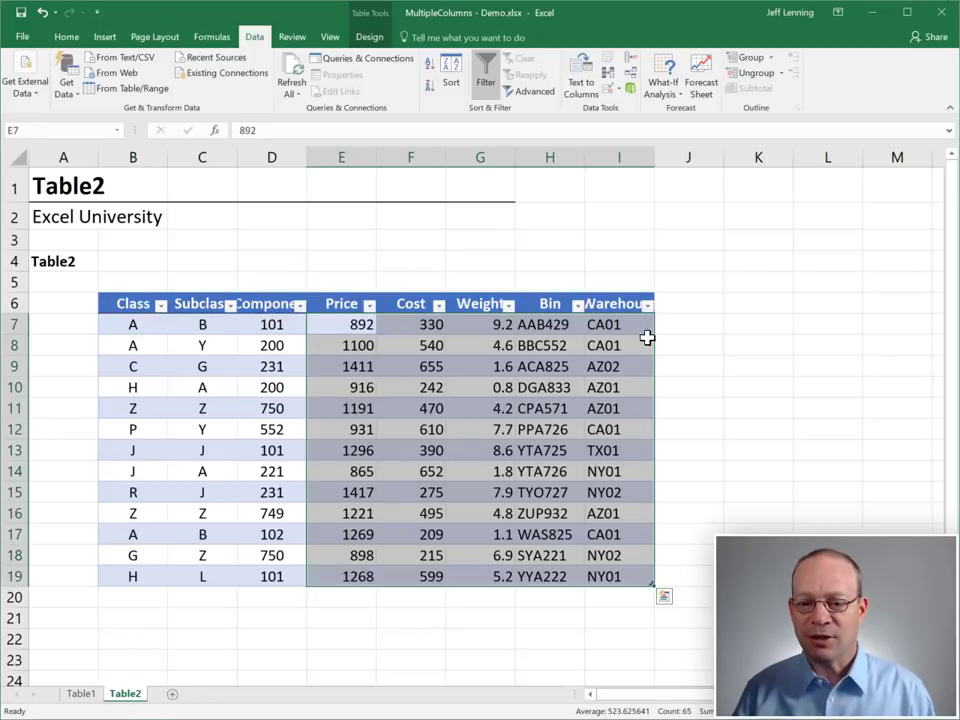
{"action": "left_click", "coordinate": [80, 692]}
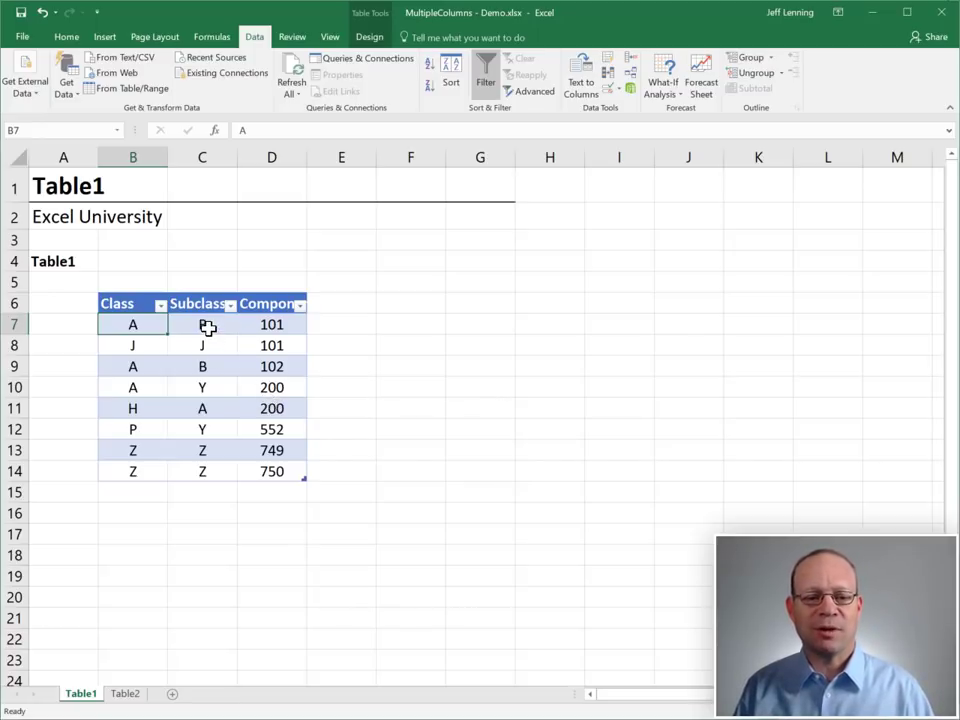
Bring Table1 into Power Query from a cell inside it and load it as a connection only
{"action": "left_click", "coordinate": [202, 366]}
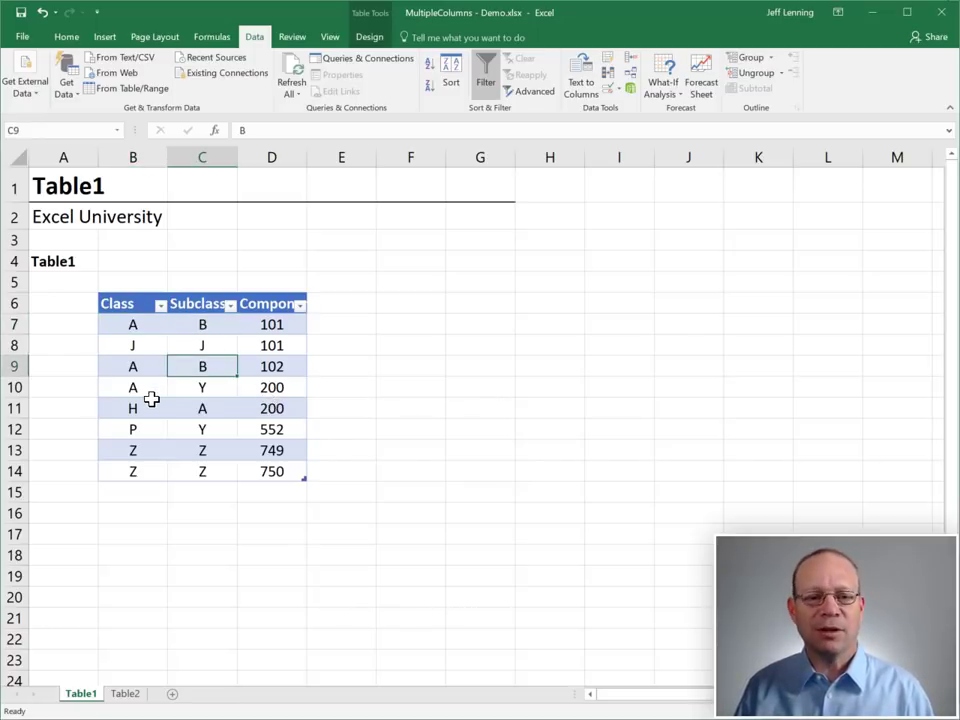
{"action": "mouse_move", "coordinate": [230, 96]}
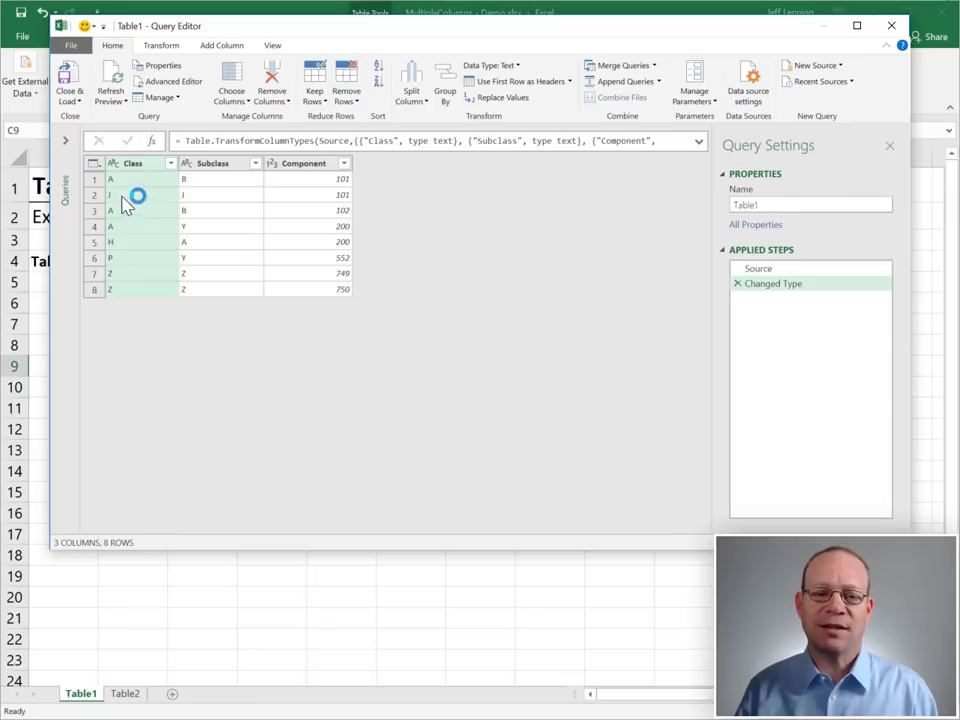
{"action": "mouse_move", "coordinate": [848, 188]}
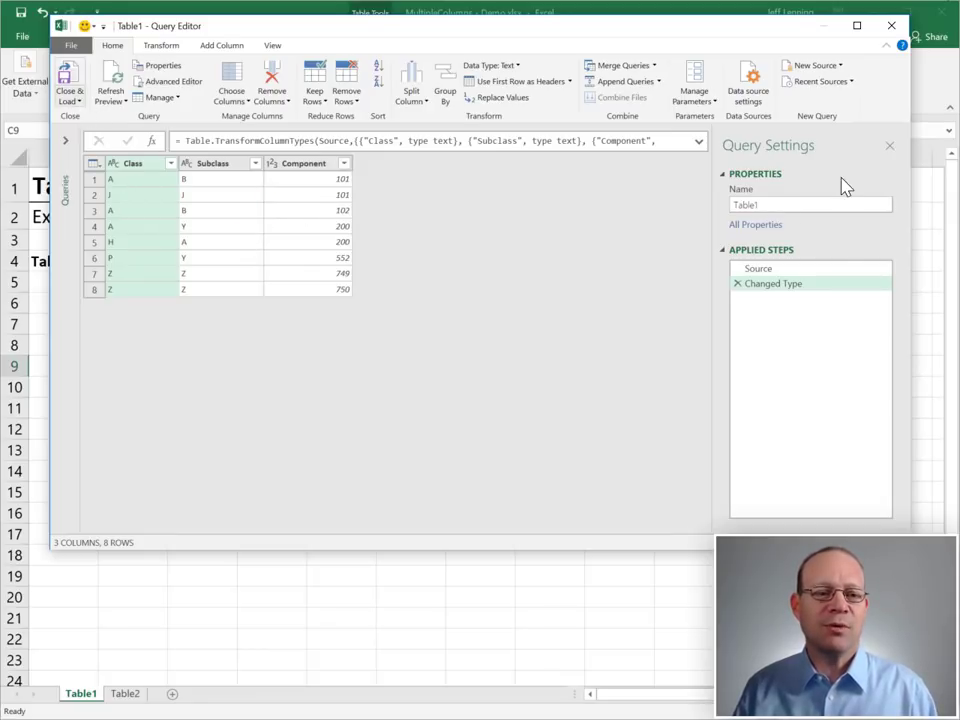
{"action": "left_click", "coordinate": [68, 84]}
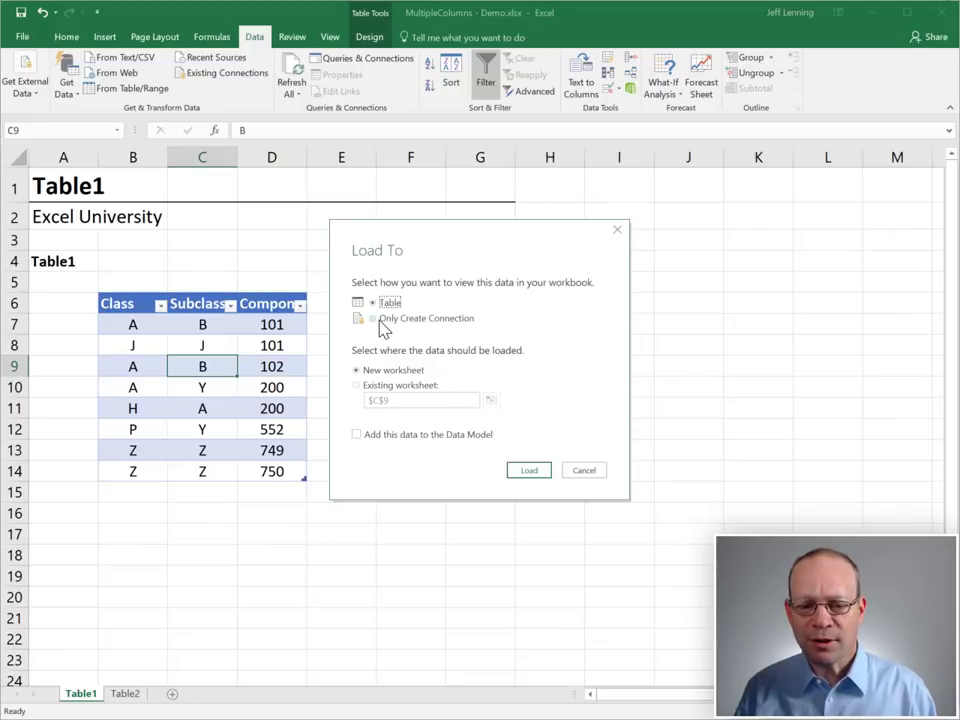
{"action": "left_click", "coordinate": [372, 318]}
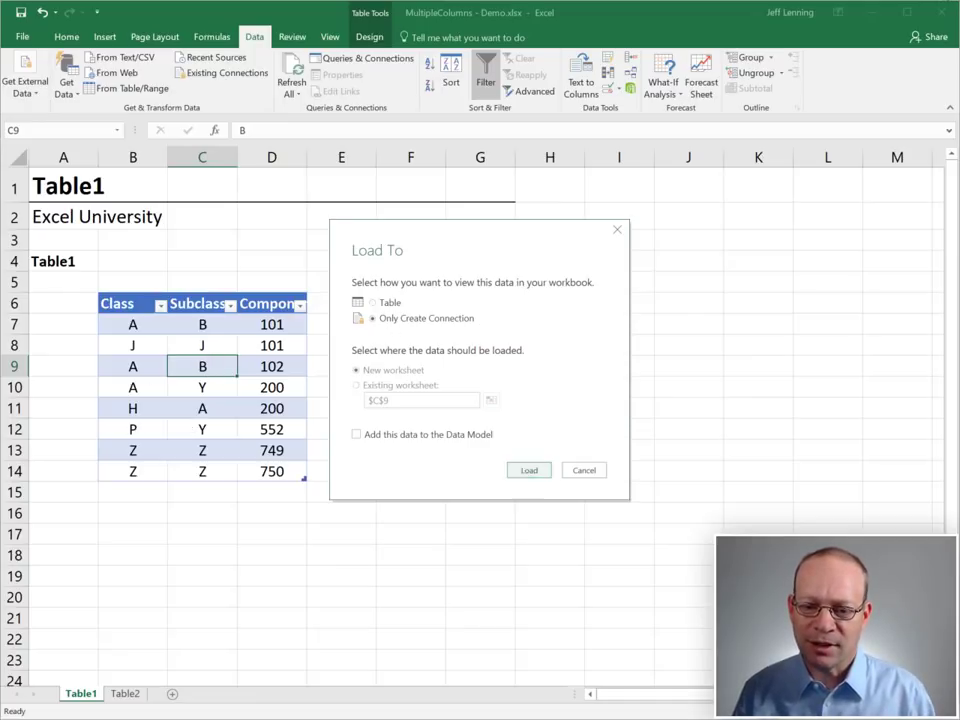
{"action": "left_click", "coordinate": [528, 470]}
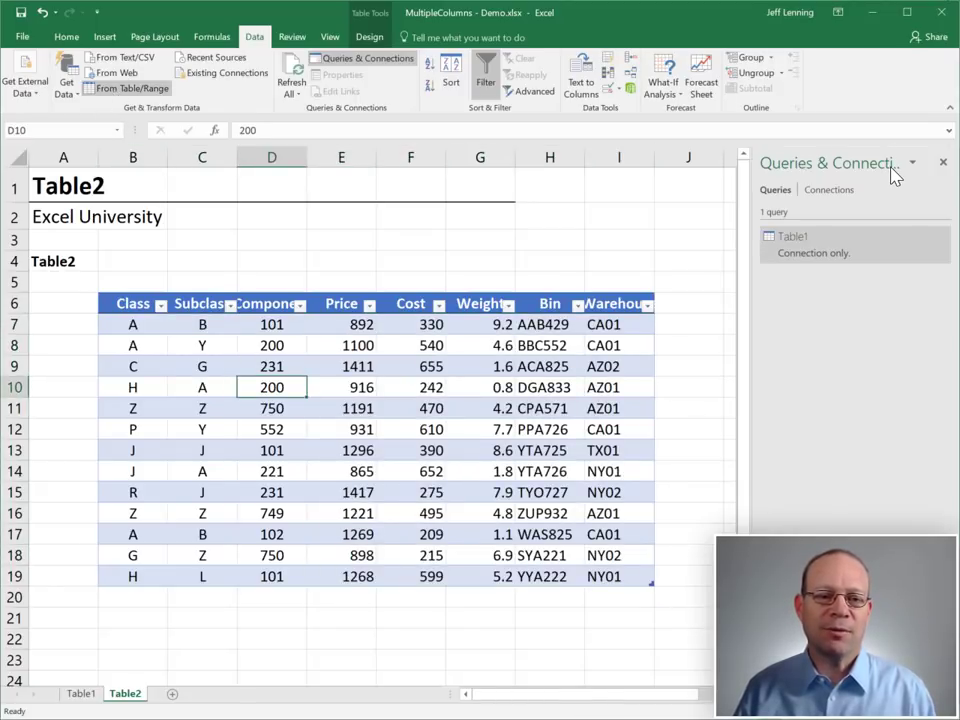
Bring Table2 into Power Query and load it as a second connection-only query
{"action": "double_click", "coordinate": [792, 236]}
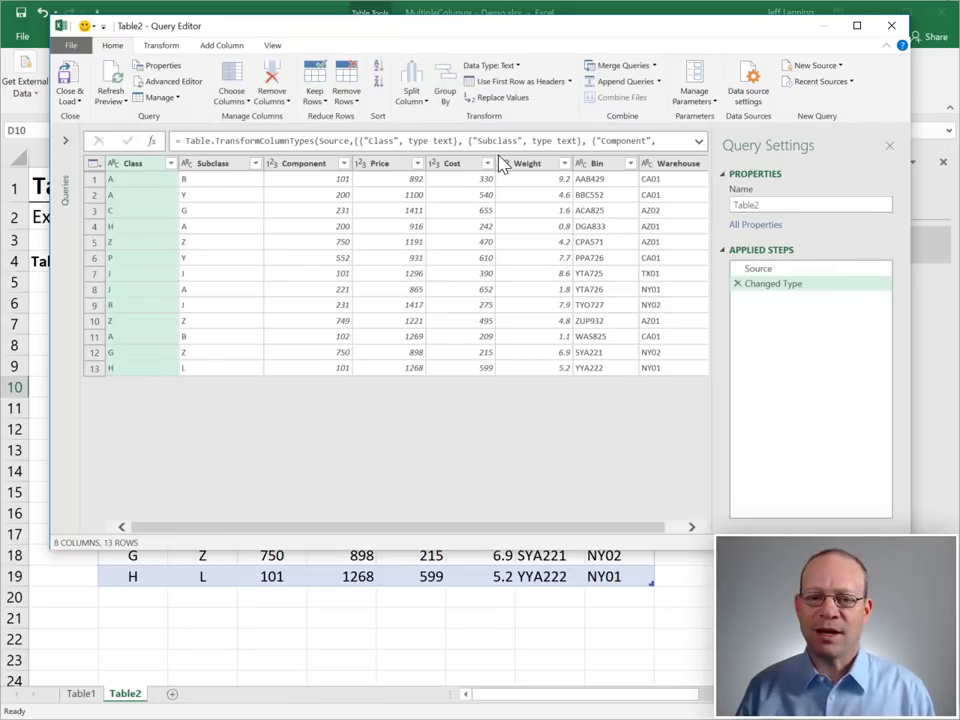
{"action": "left_click", "coordinate": [70, 84]}
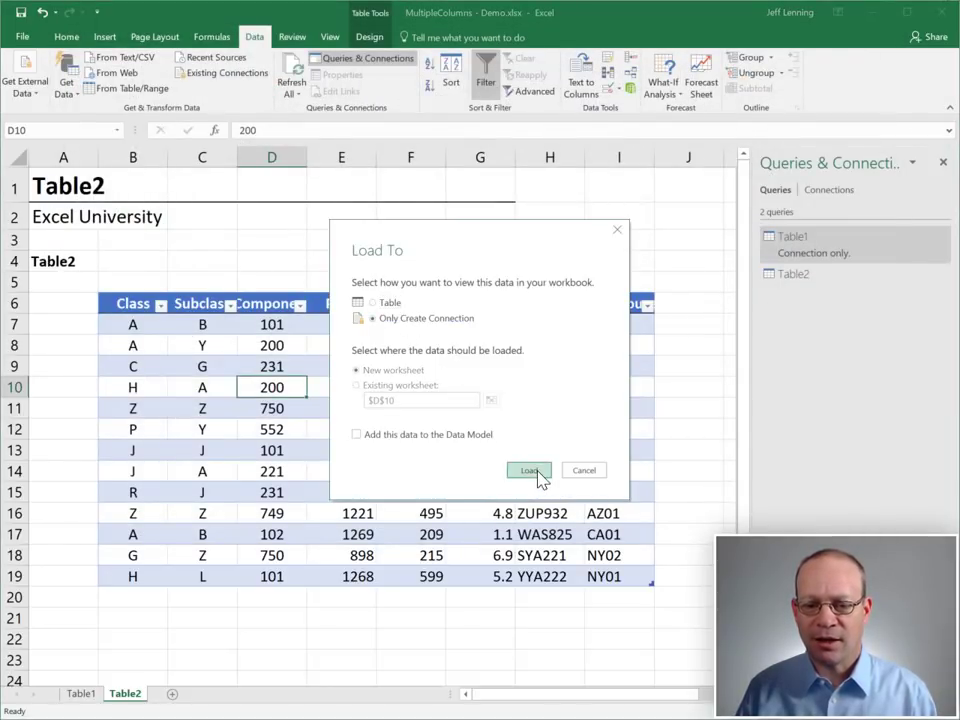
{"action": "left_click", "coordinate": [528, 470]}
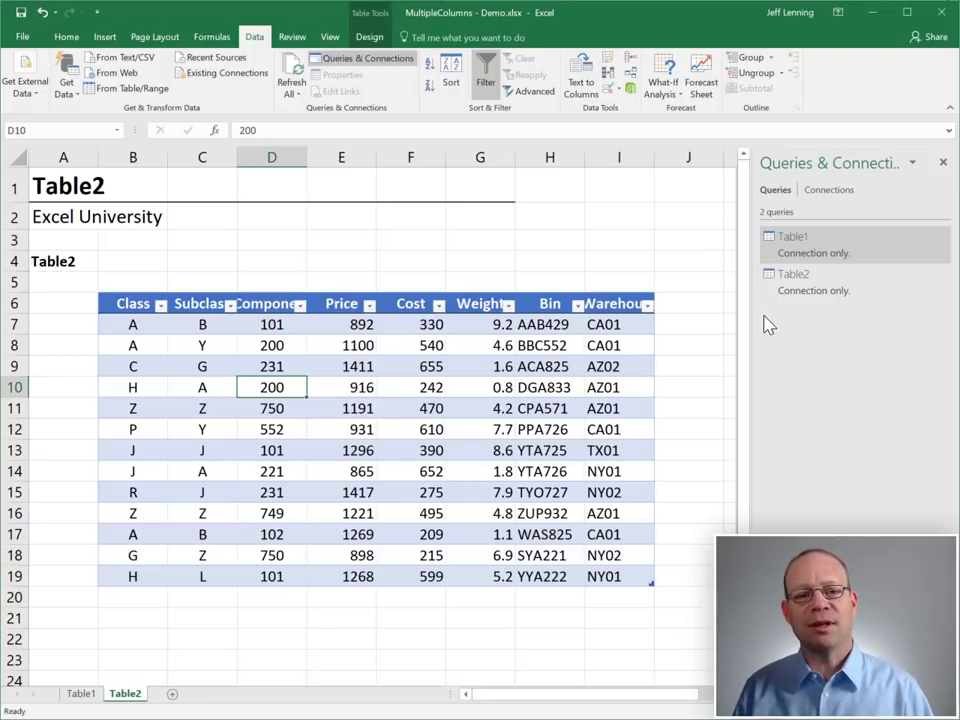
{"action": "mouse_move", "coordinate": [720, 308]}
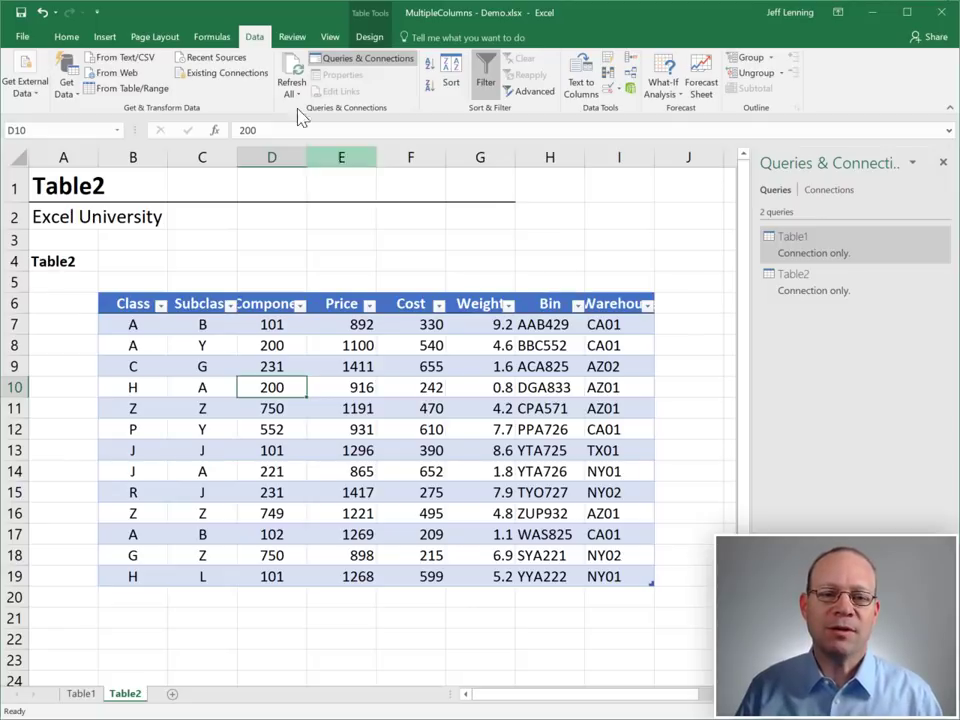
Begin a Merge of queries and choose Table1 as the first table
{"action": "left_click", "coordinate": [66, 78]}
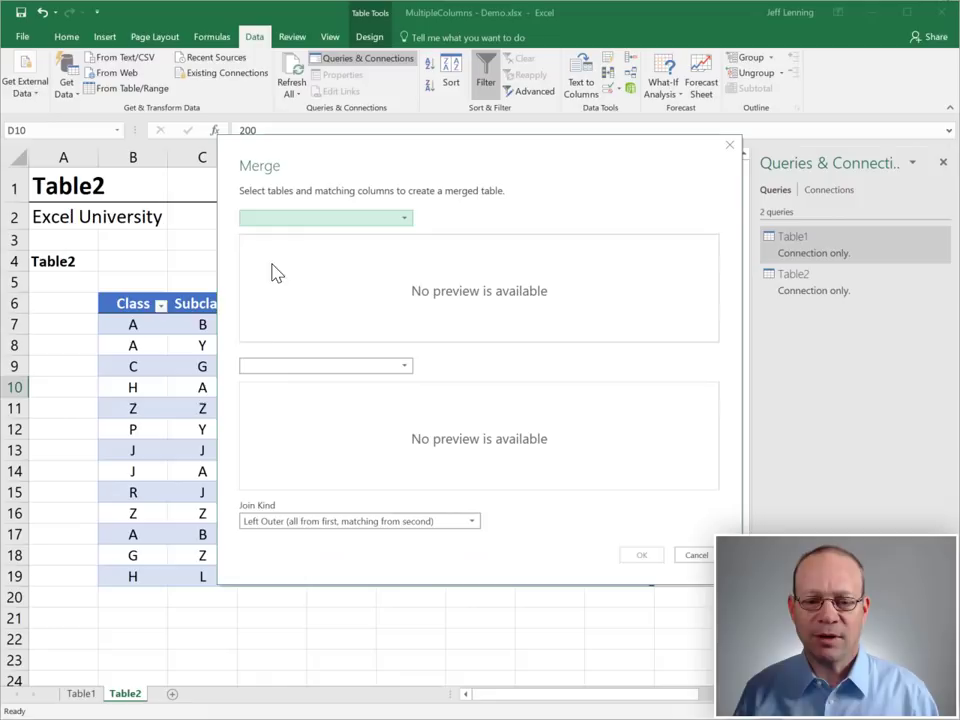
{"action": "left_click", "coordinate": [404, 218]}
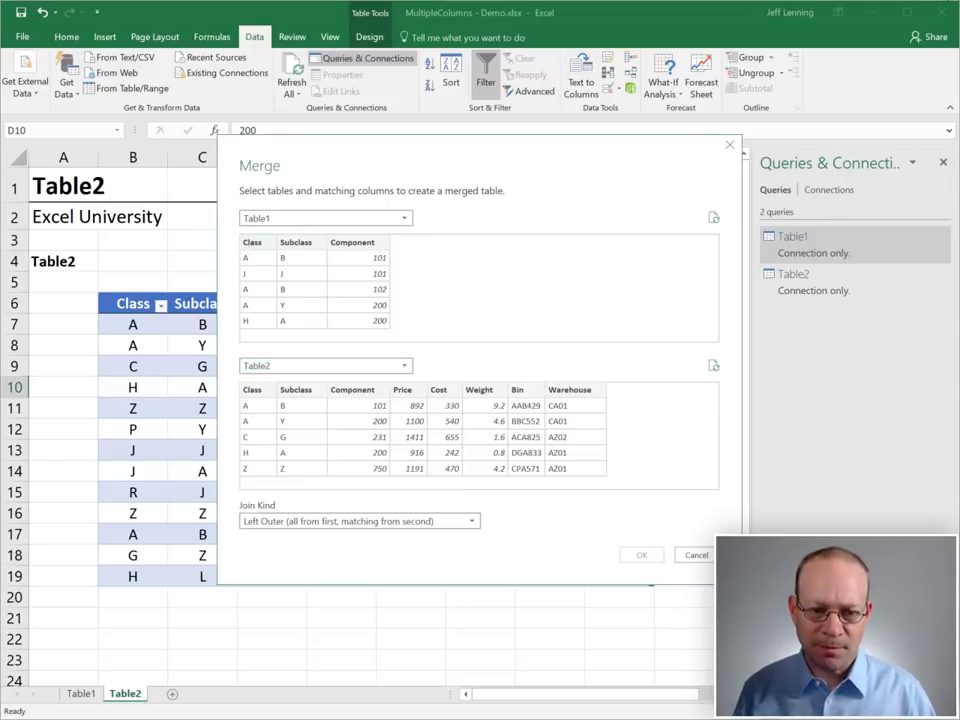
Select Class as the matching column in the Table1 preview of the Merge
{"action": "left_click", "coordinate": [252, 388]}
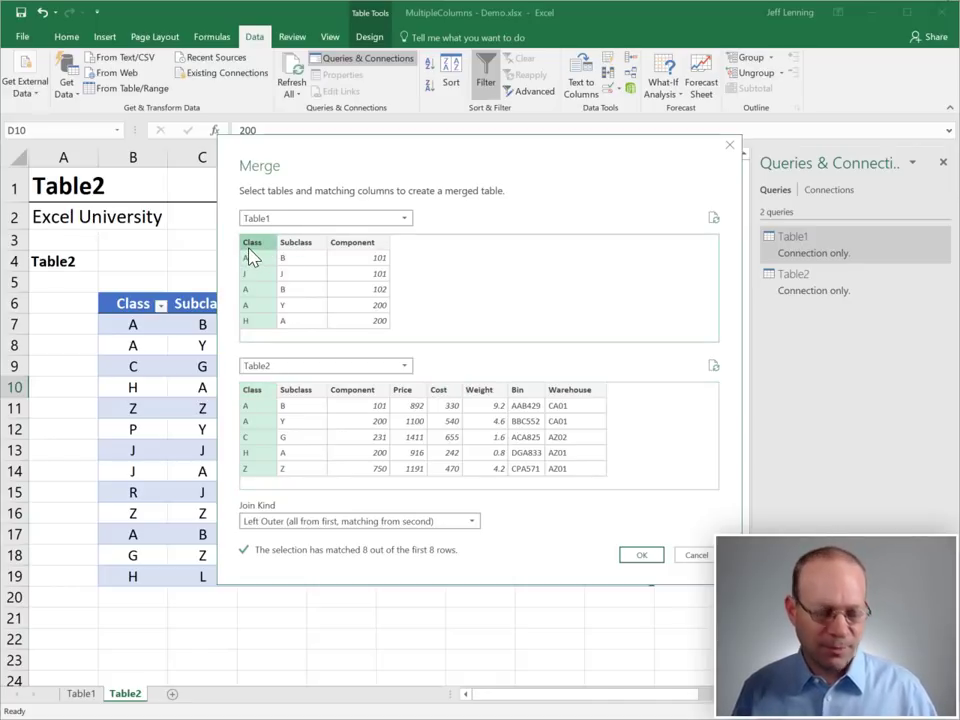
{"action": "mouse_move", "coordinate": [368, 256]}
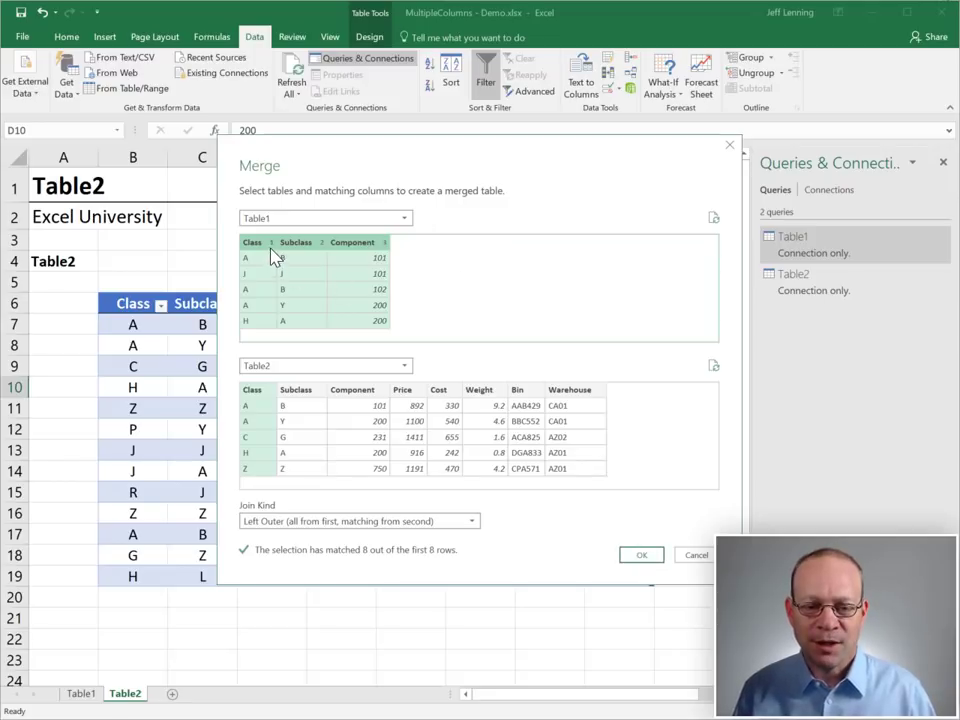
{"action": "mouse_move", "coordinate": [332, 260]}
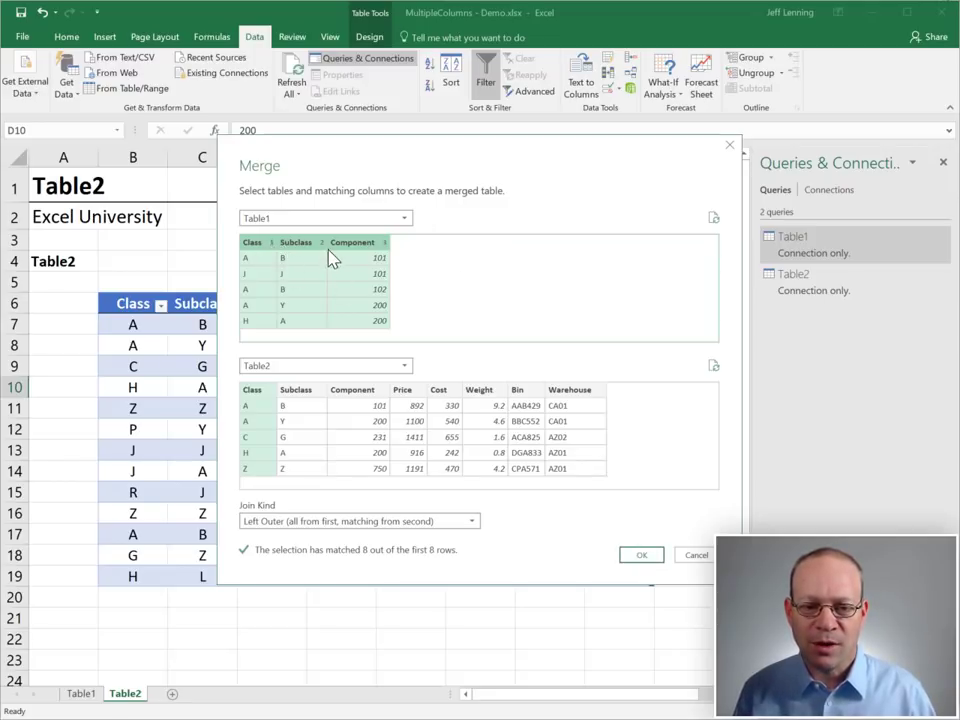
{"action": "mouse_move", "coordinate": [450, 264]}
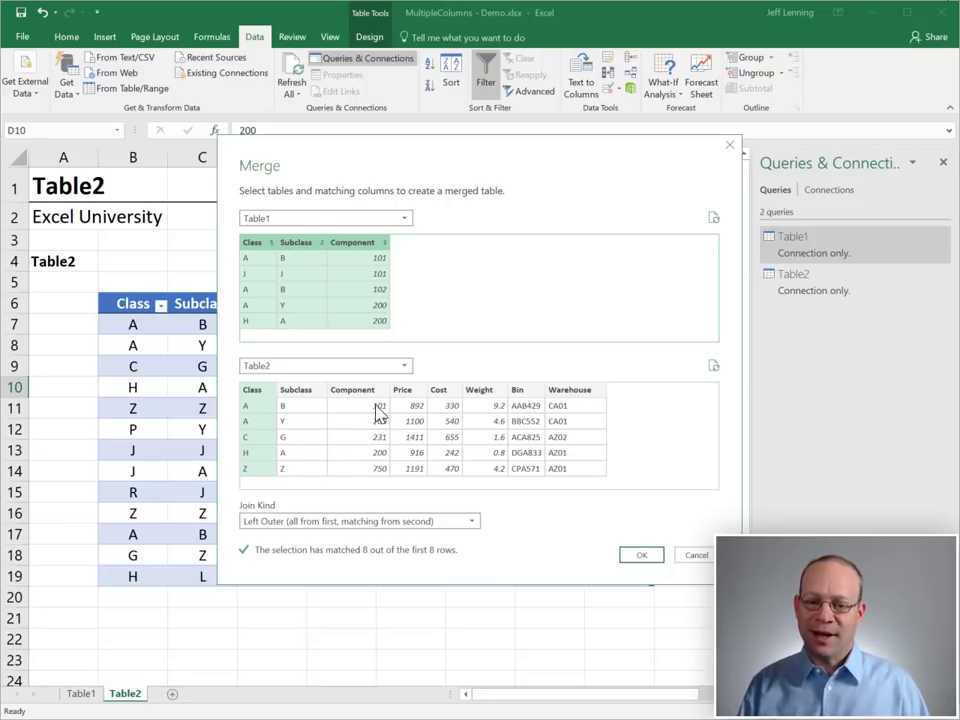
{"action": "mouse_move", "coordinate": [340, 424]}
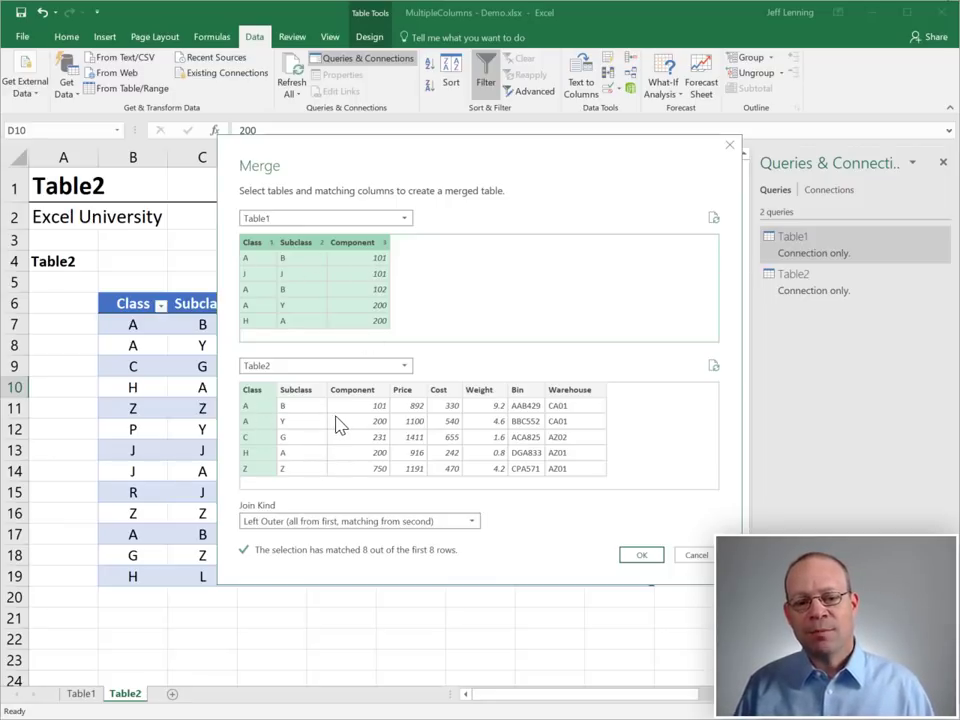
{"action": "mouse_move", "coordinate": [416, 436]}
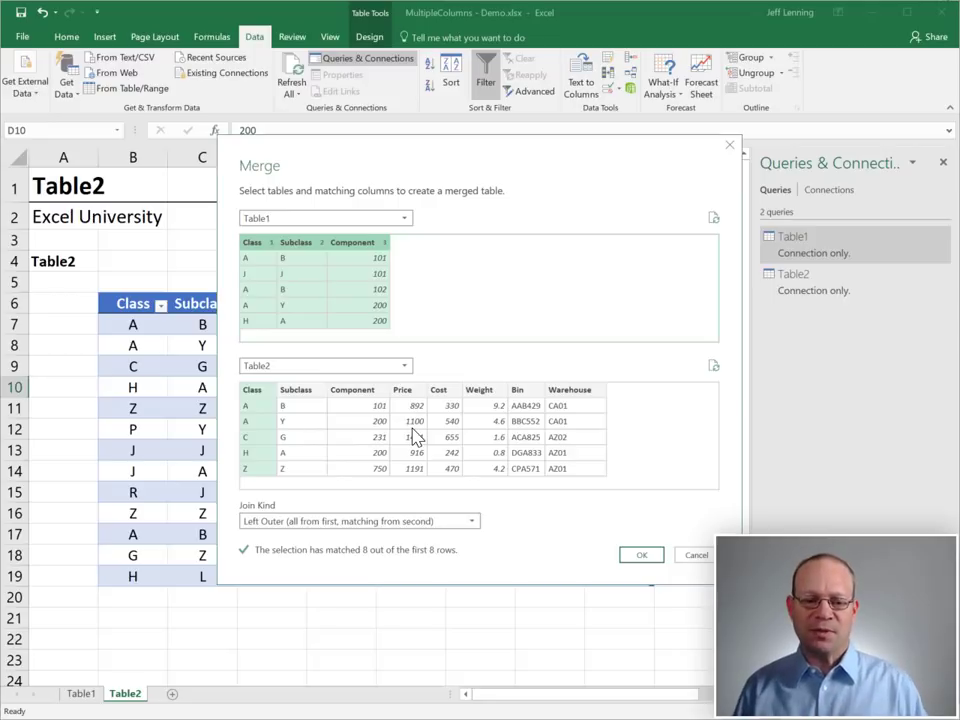
{"action": "mouse_move", "coordinate": [380, 256]}
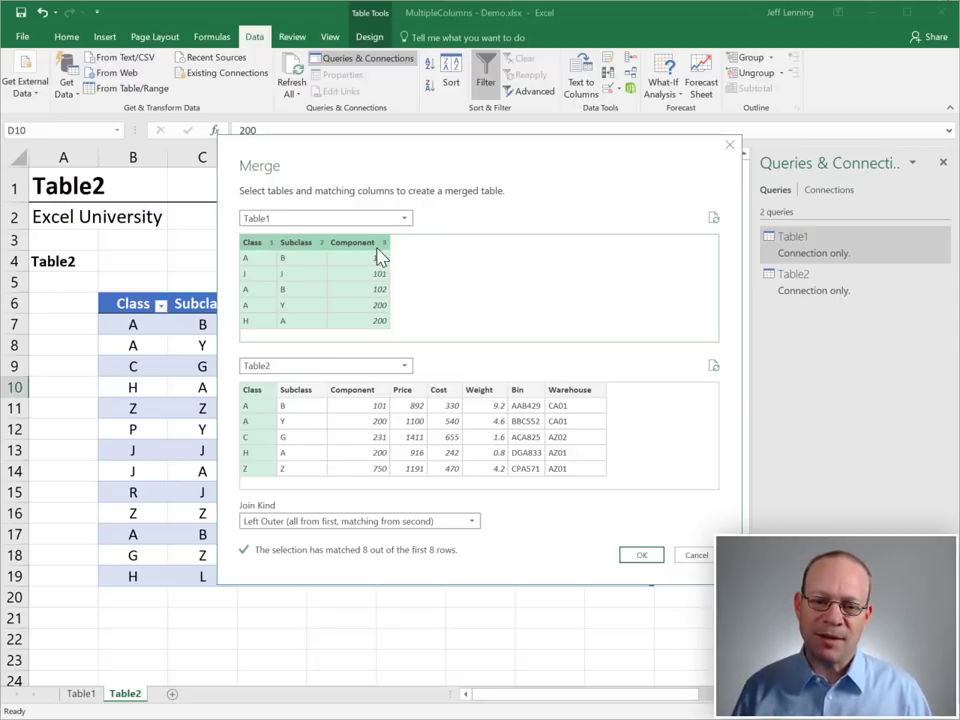
{"action": "left_click", "coordinate": [352, 242]}
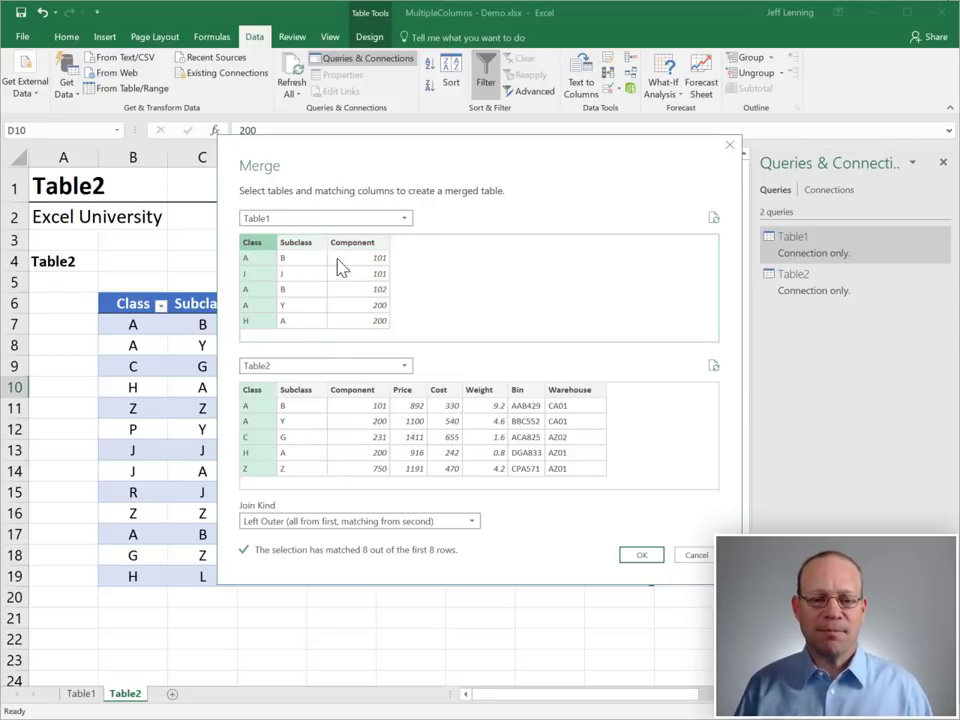
{"action": "mouse_move", "coordinate": [312, 290]}
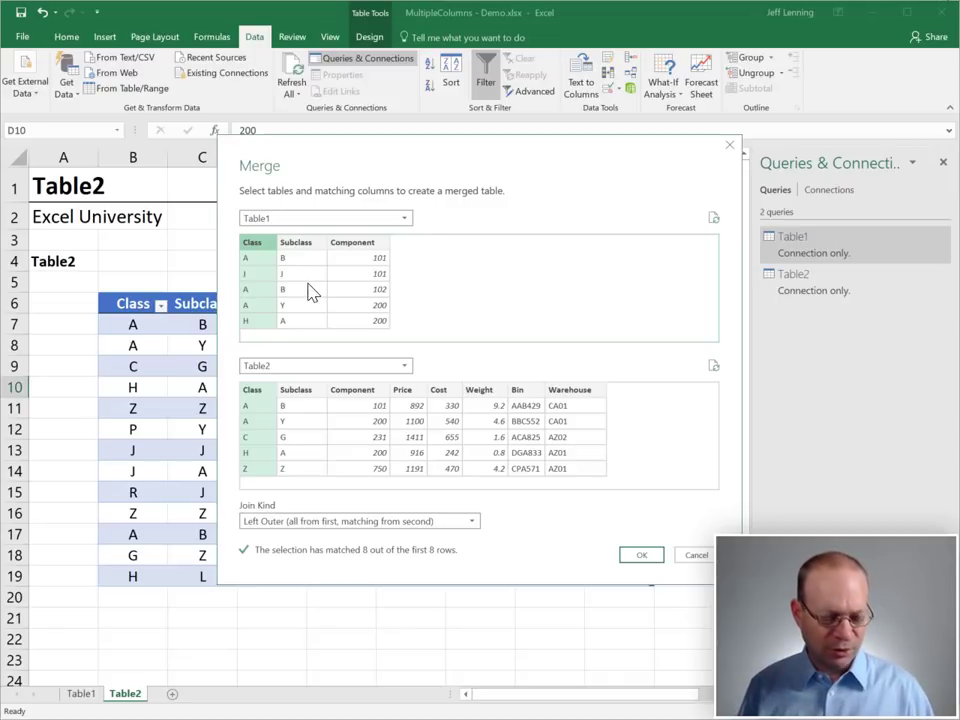
{"action": "left_click", "coordinate": [352, 242]}
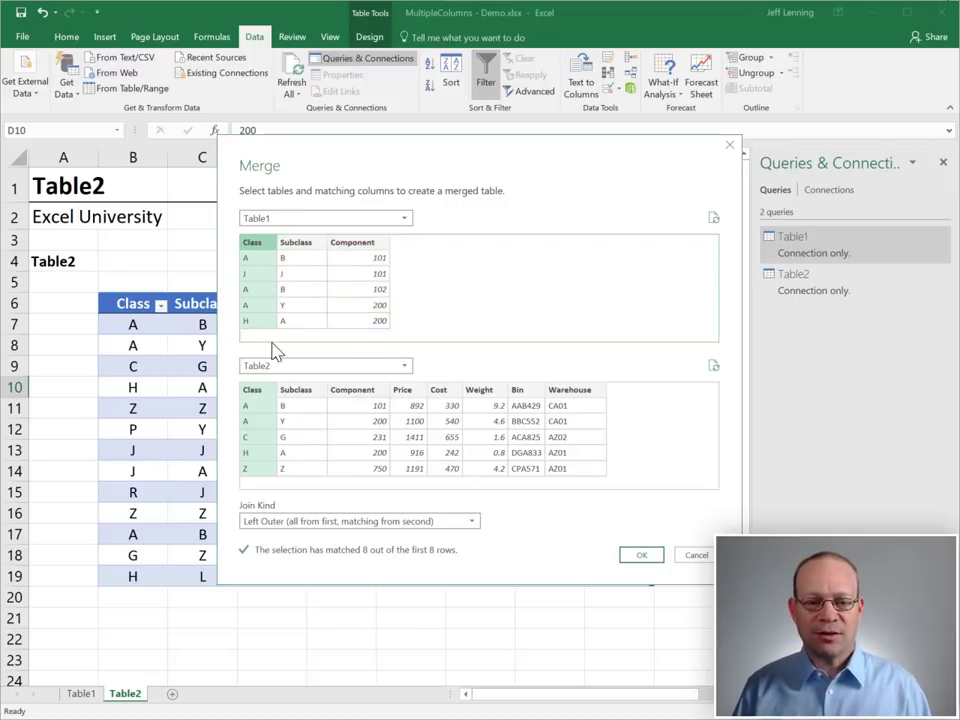
{"action": "mouse_move", "coordinate": [356, 398]}
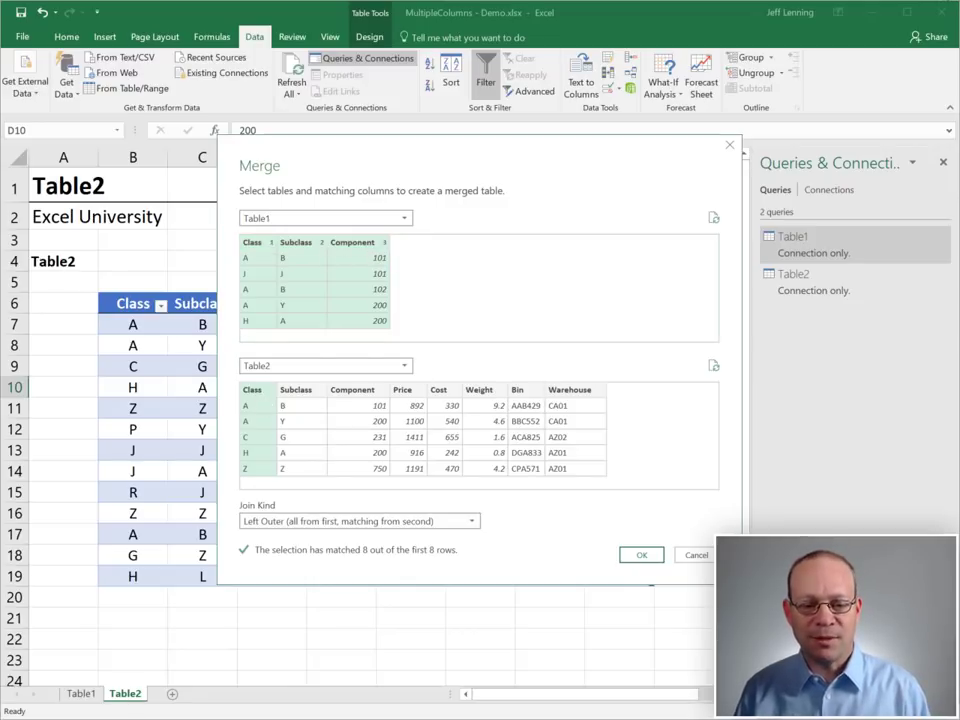
Select Class in the Table2 preview so both tables match on Class, Subclass and Component
{"action": "left_click", "coordinate": [252, 390]}
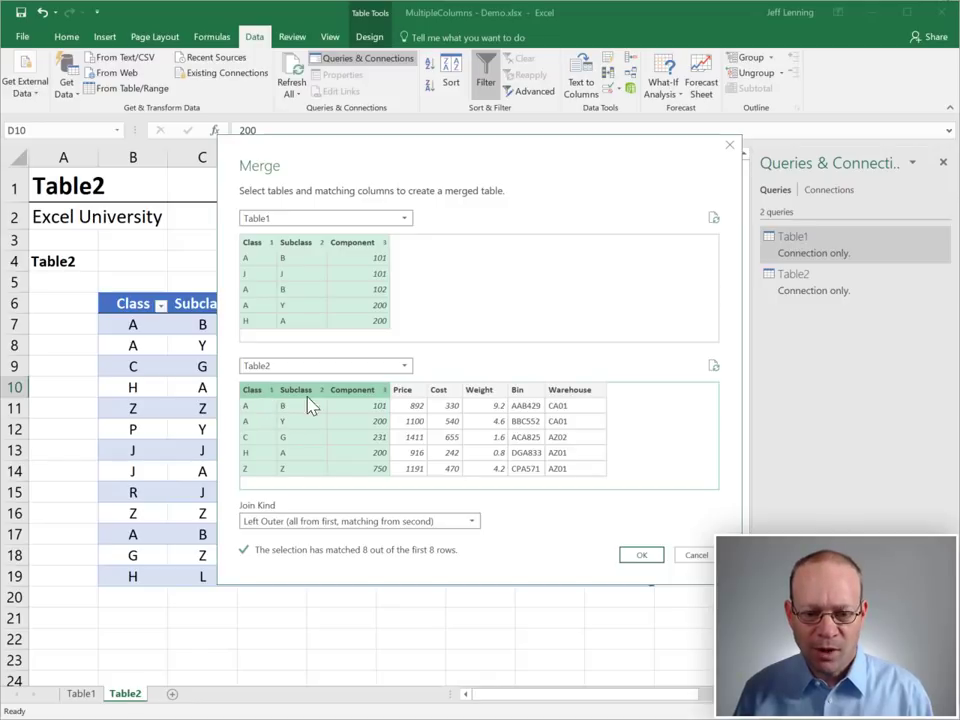
{"action": "mouse_move", "coordinate": [344, 420]}
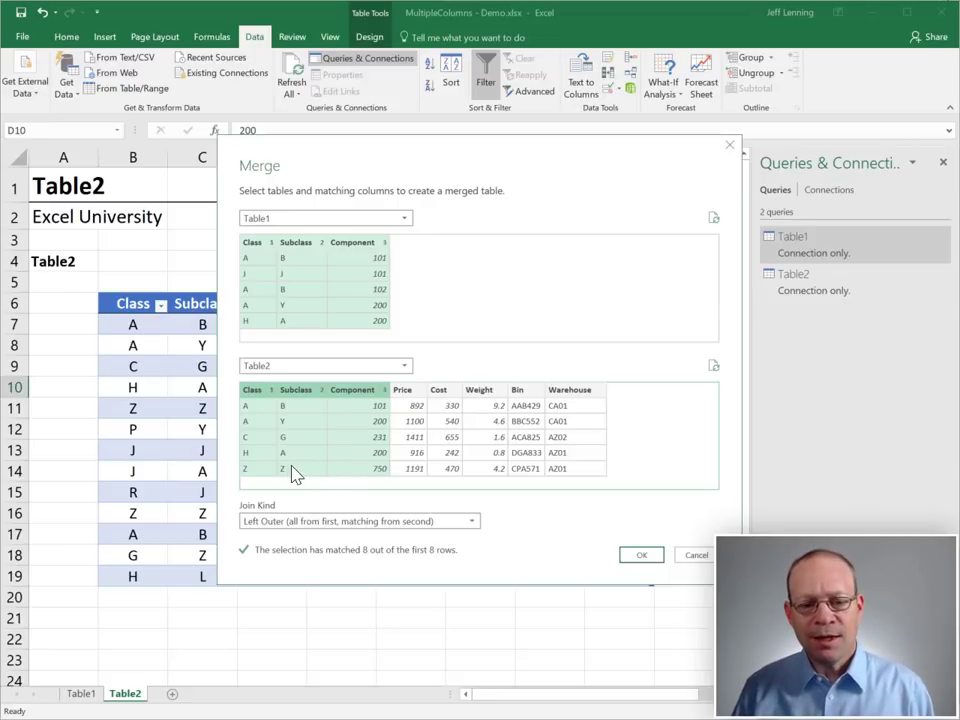
{"action": "left_click", "coordinate": [358, 520]}
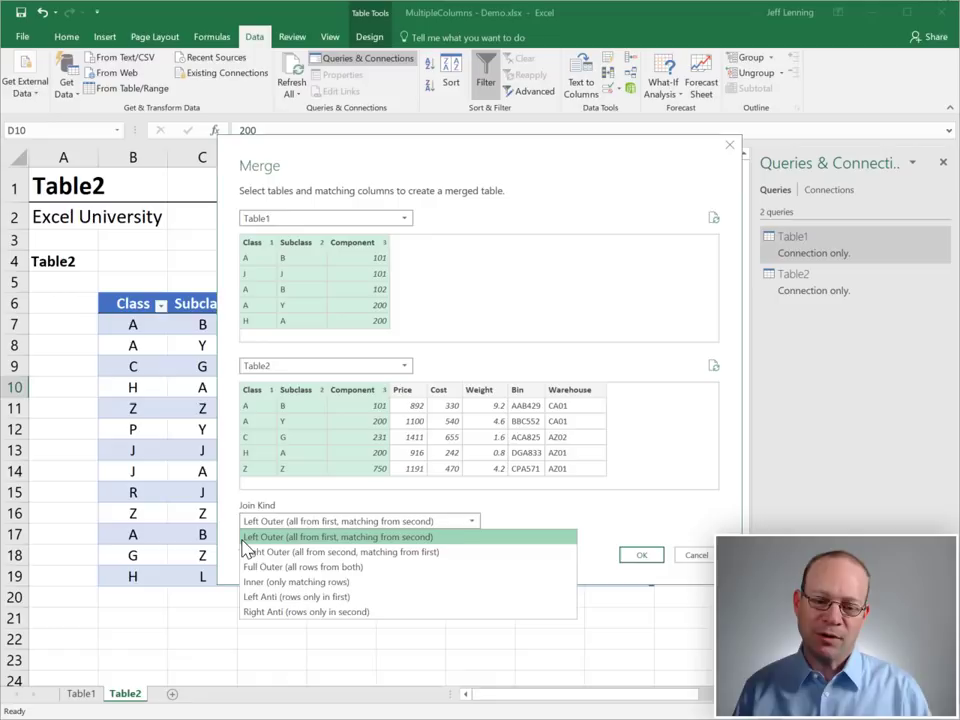
{"action": "left_click", "coordinate": [338, 536]}
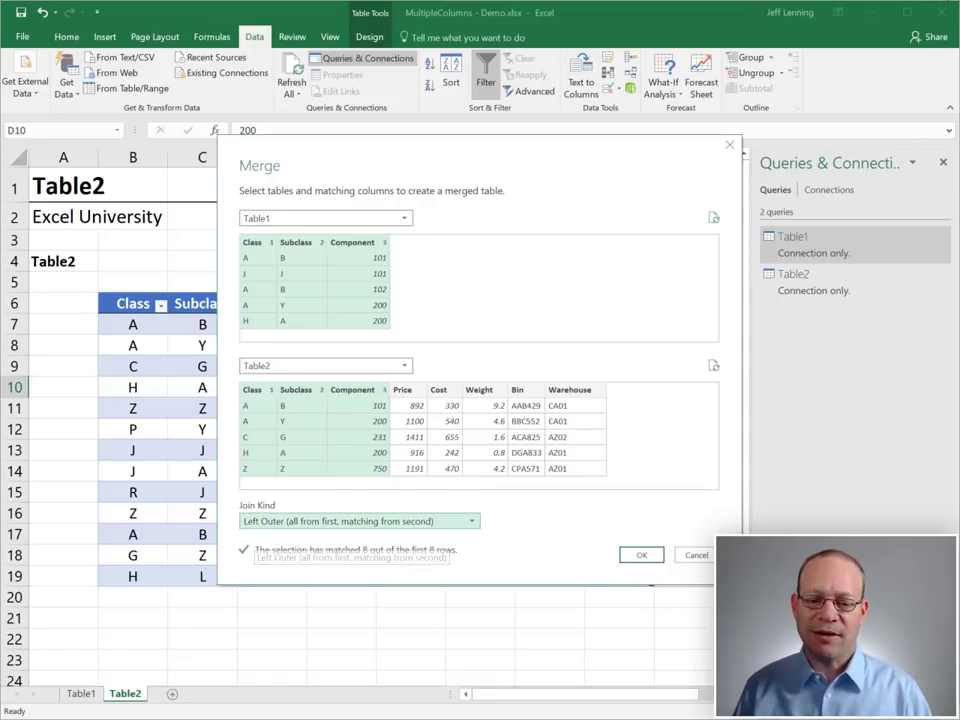
{"action": "mouse_move", "coordinate": [312, 338]}
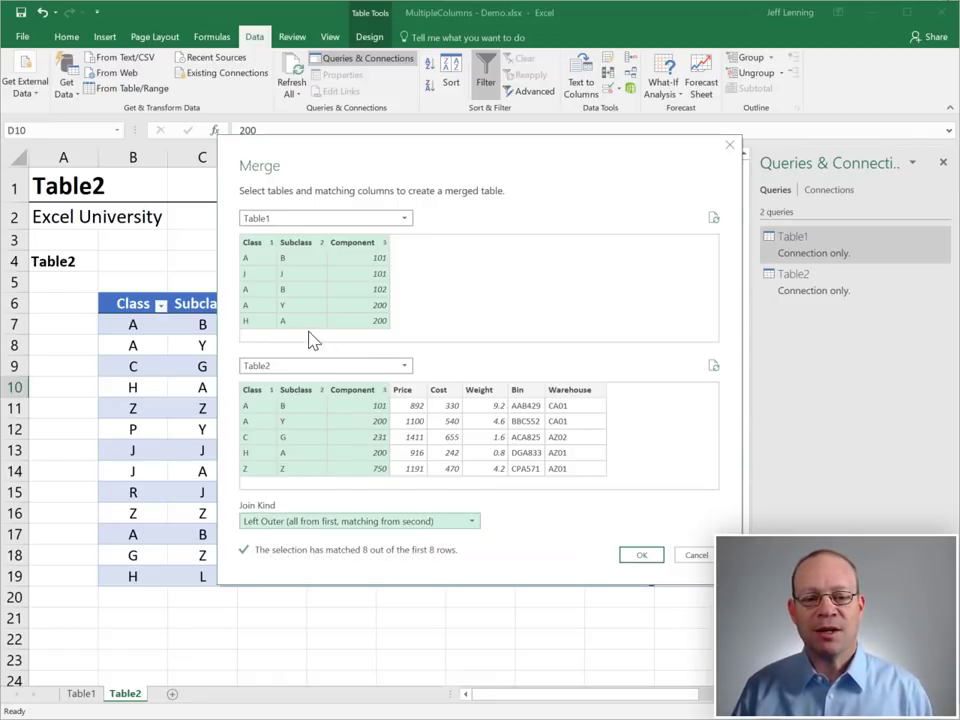
{"action": "mouse_move", "coordinate": [404, 424]}
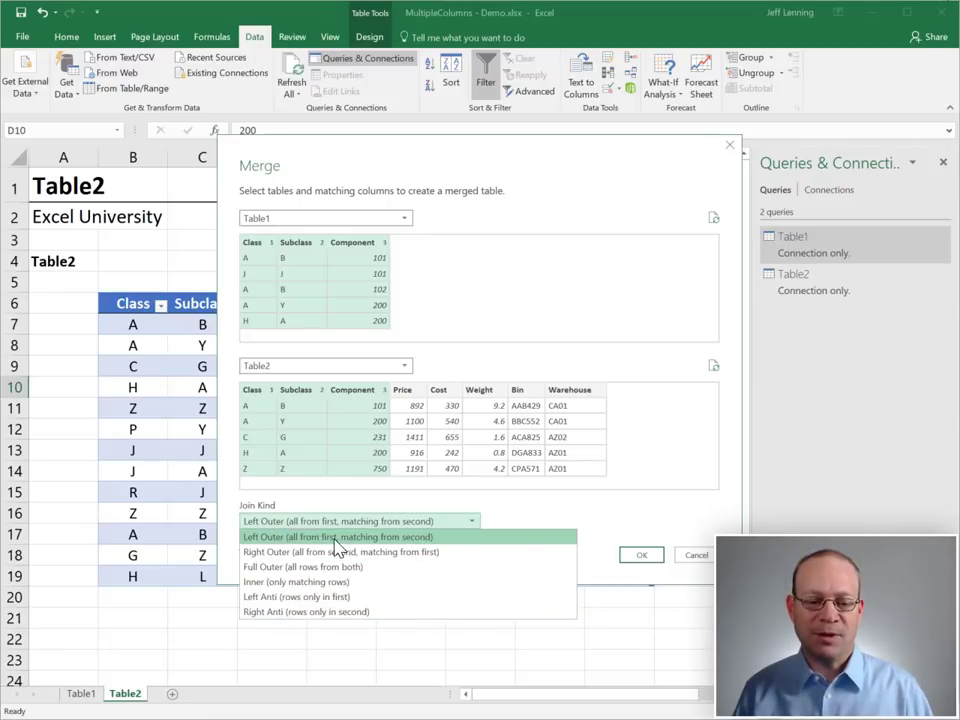
{"action": "left_click", "coordinate": [338, 536]}
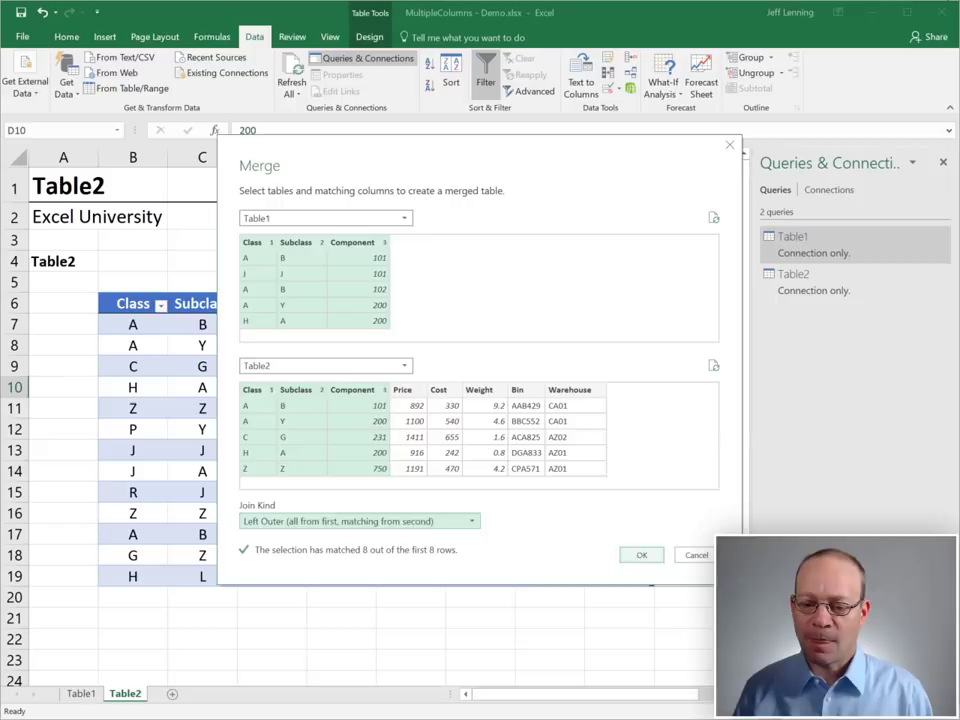
Confirm the merge to create Merge1 and preview the nested Table2 rows for the first two records
{"action": "left_click", "coordinate": [640, 554]}
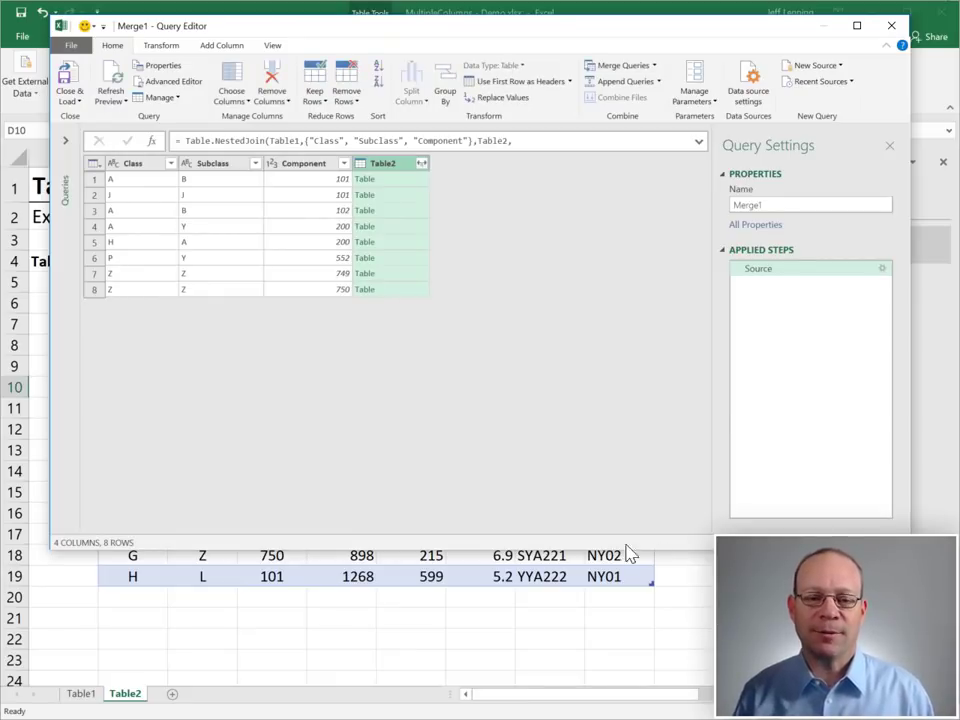
{"action": "left_click", "coordinate": [212, 164]}
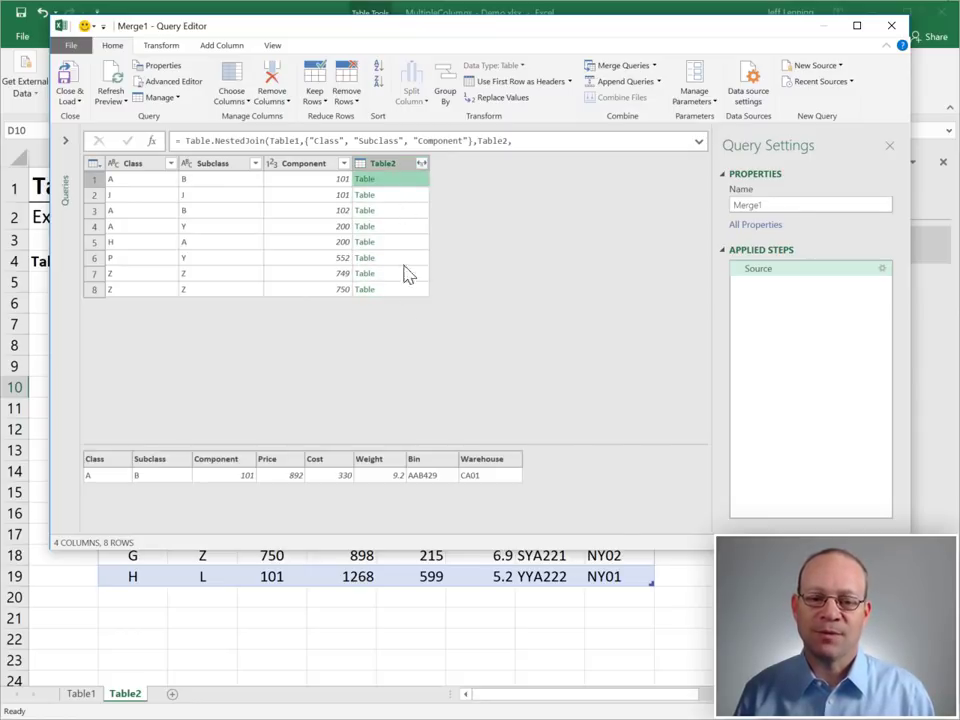
{"action": "mouse_move", "coordinate": [128, 490]}
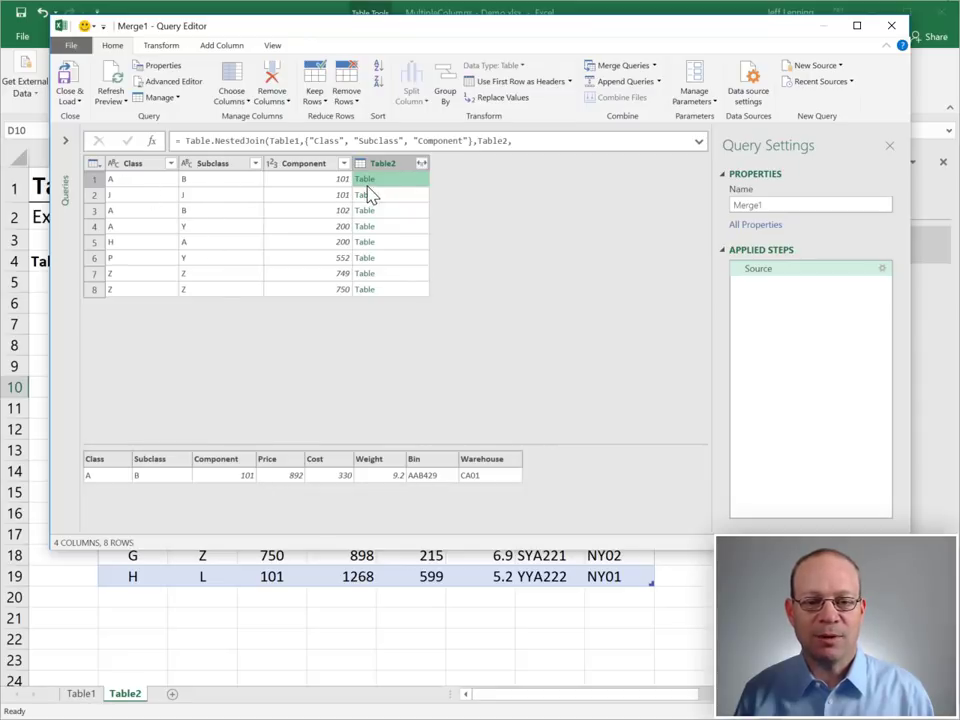
{"action": "left_click", "coordinate": [388, 194]}
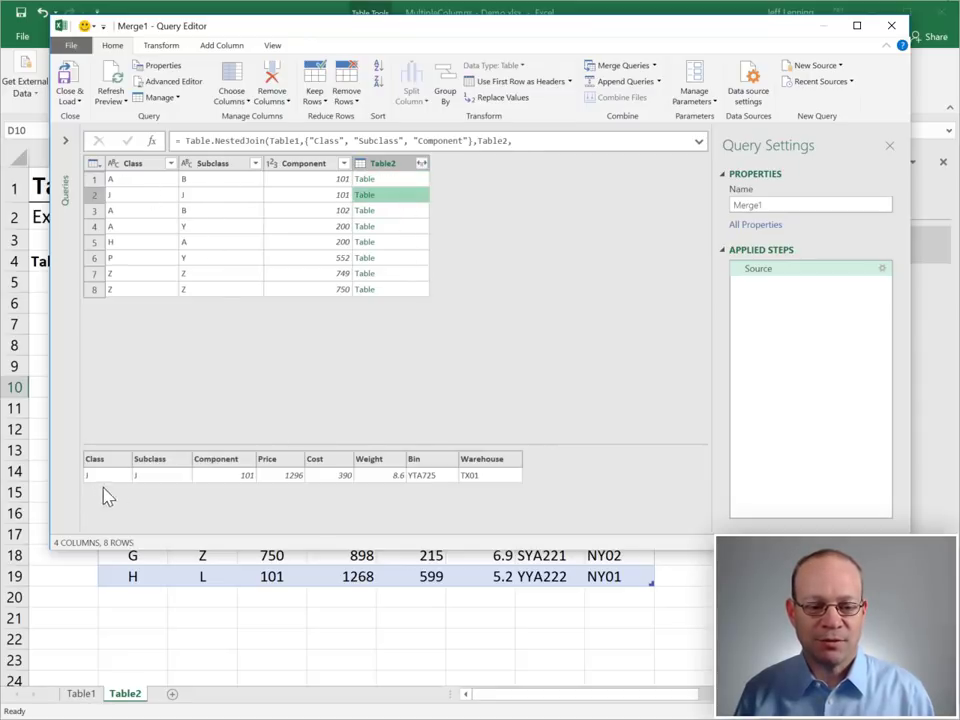
{"action": "mouse_move", "coordinate": [392, 214]}
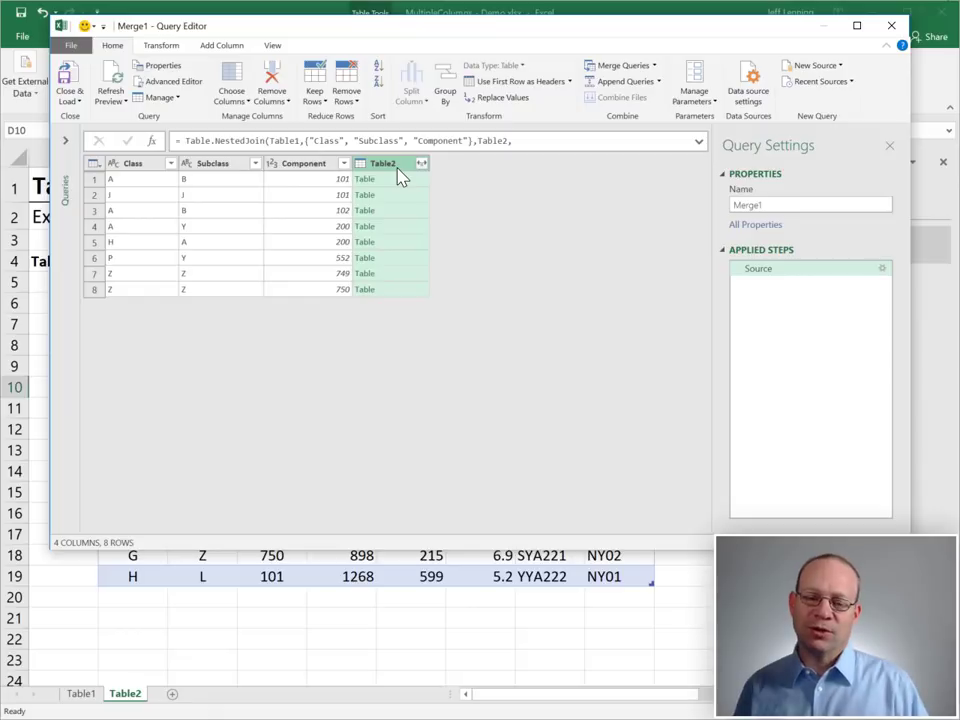
{"action": "mouse_move", "coordinate": [420, 168]}
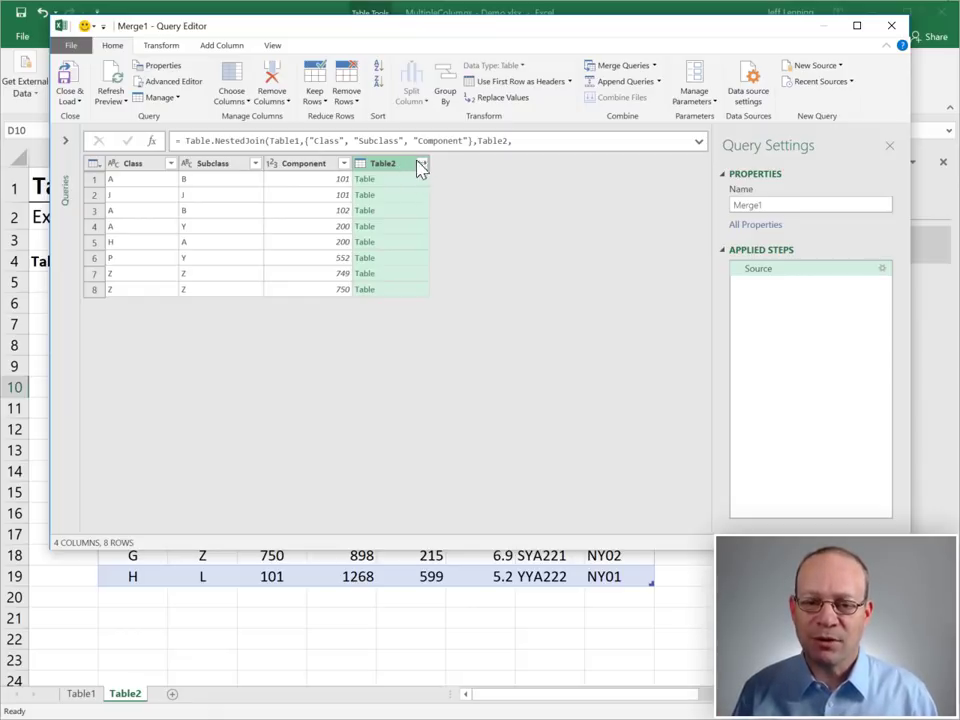
In the Table2 expand options, clear all columns and tick only Price, Bin and Warehouse
{"action": "left_click", "coordinate": [420, 164]}
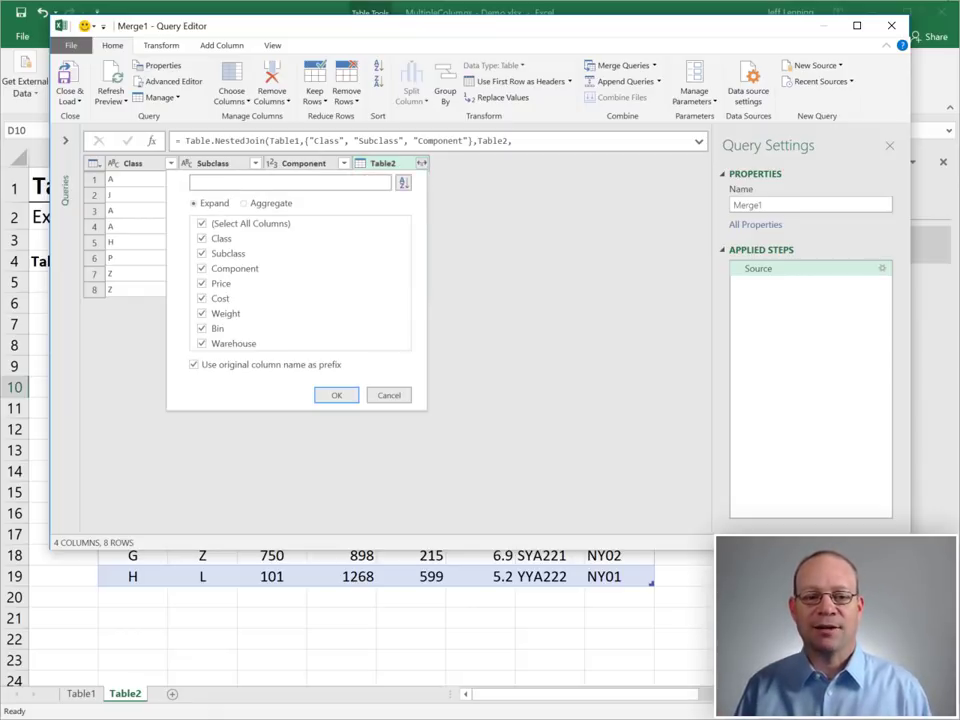
{"action": "left_click", "coordinate": [202, 224]}
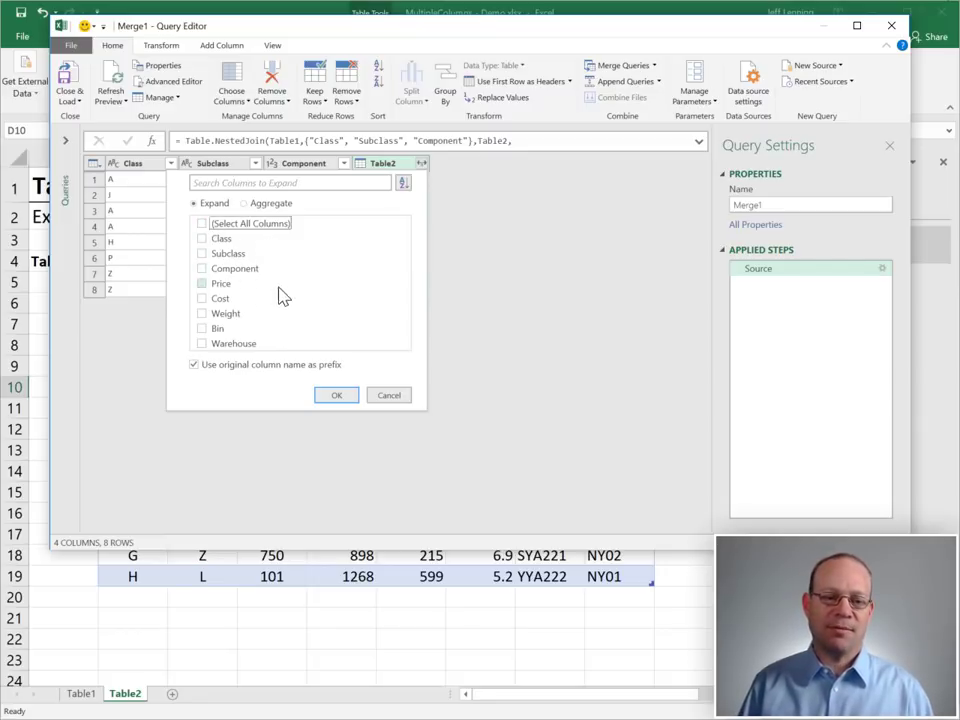
{"action": "left_click", "coordinate": [204, 284]}
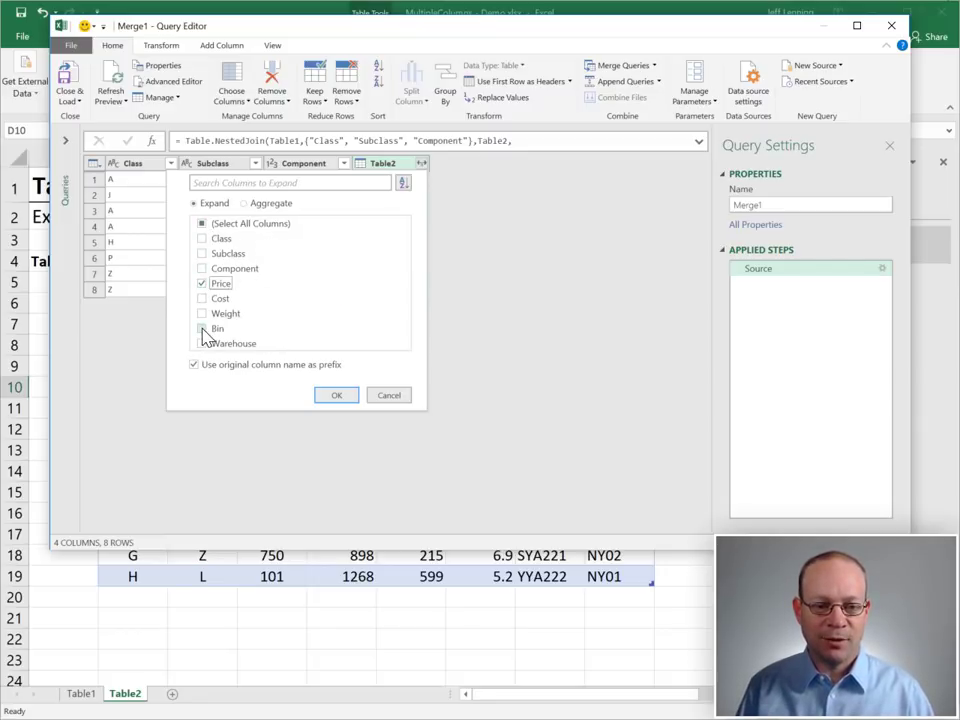
{"action": "left_click", "coordinate": [204, 328]}
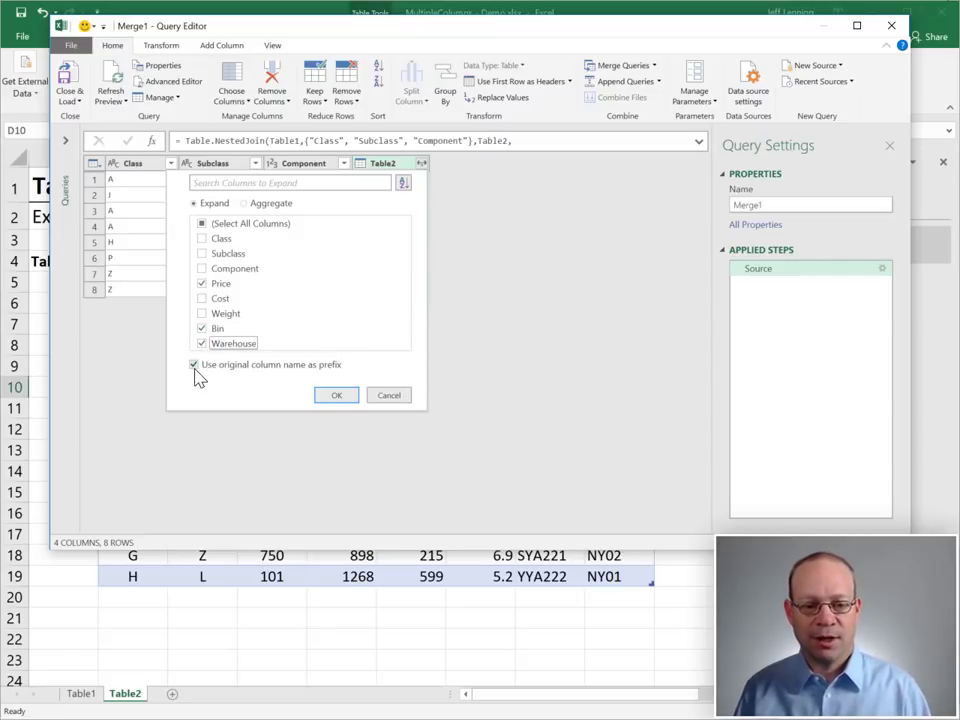
{"action": "left_click", "coordinate": [194, 364]}
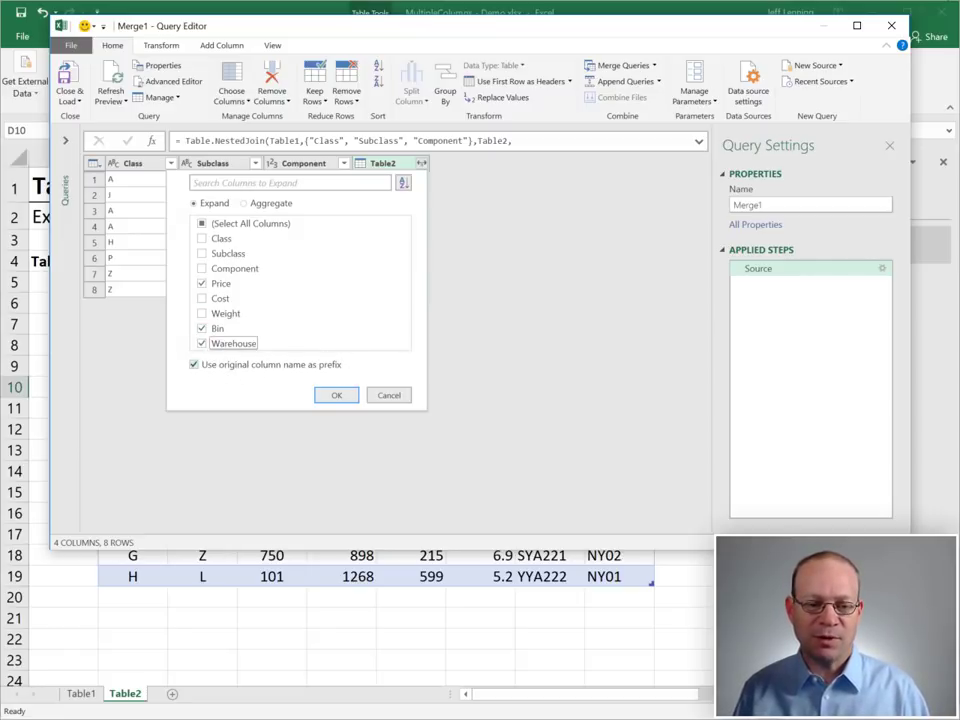
Apply the expansion so Price, Bin and Warehouse replace the nested Table2 column
{"action": "left_click", "coordinate": [336, 394]}
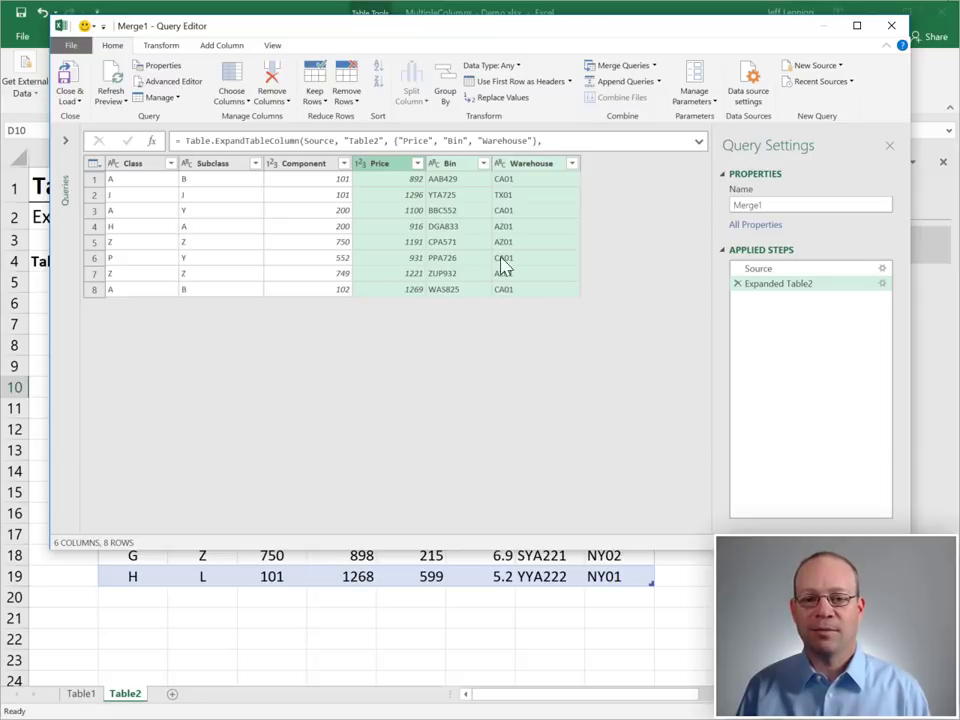
{"action": "mouse_move", "coordinate": [568, 280]}
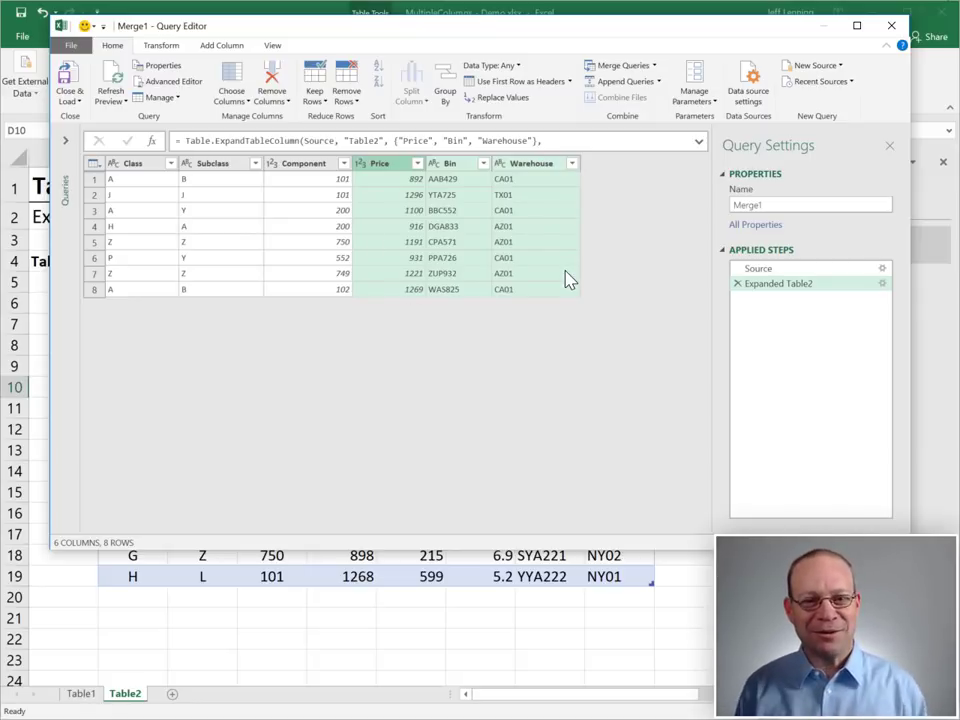
{"action": "mouse_move", "coordinate": [344, 256]}
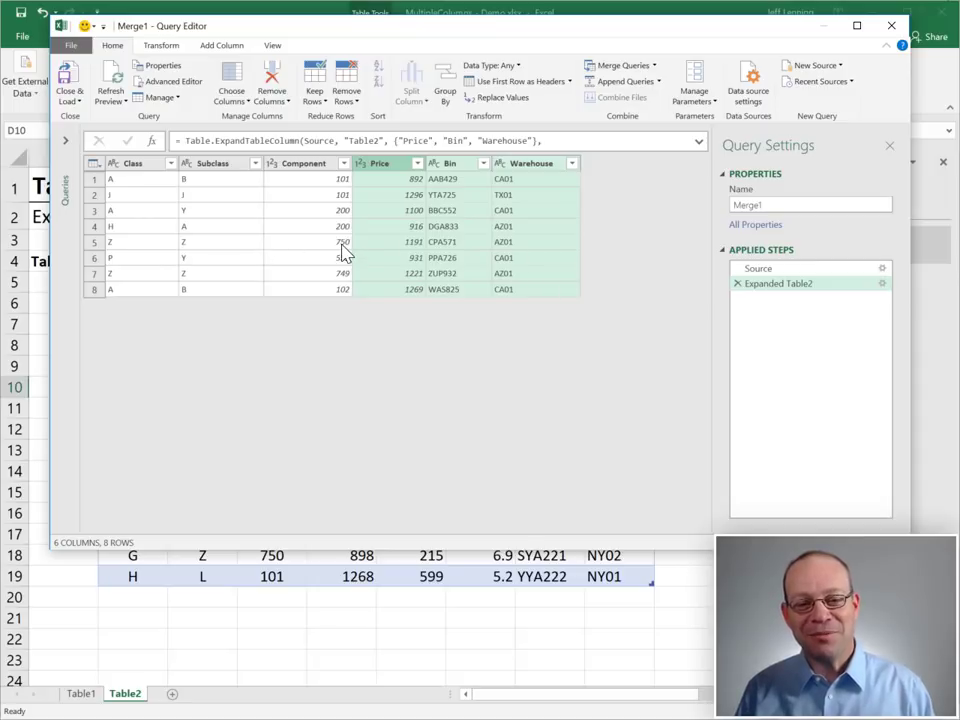
{"action": "mouse_move", "coordinate": [322, 230]}
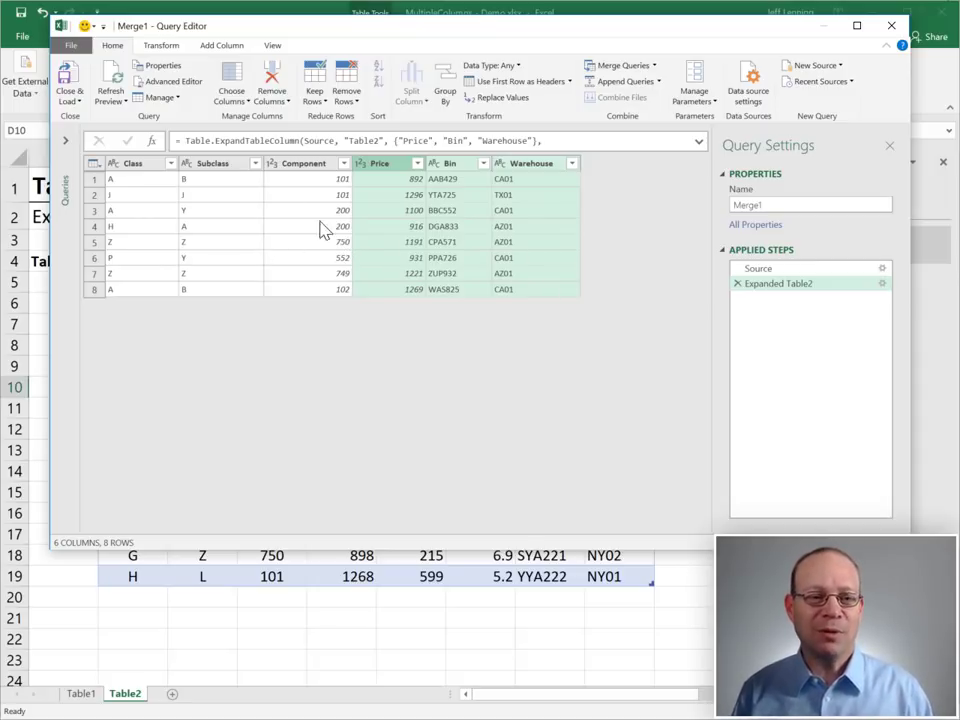
Load Merge1 as a table on a new worksheet via Close & Load To
{"action": "left_click", "coordinate": [70, 76]}
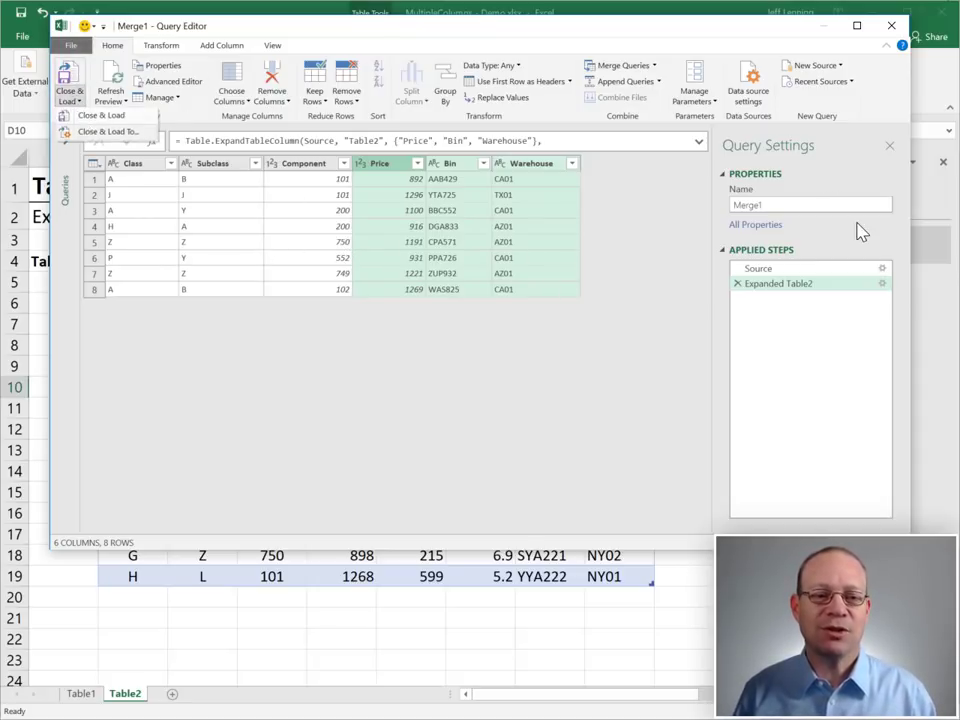
{"action": "left_click", "coordinate": [108, 132]}
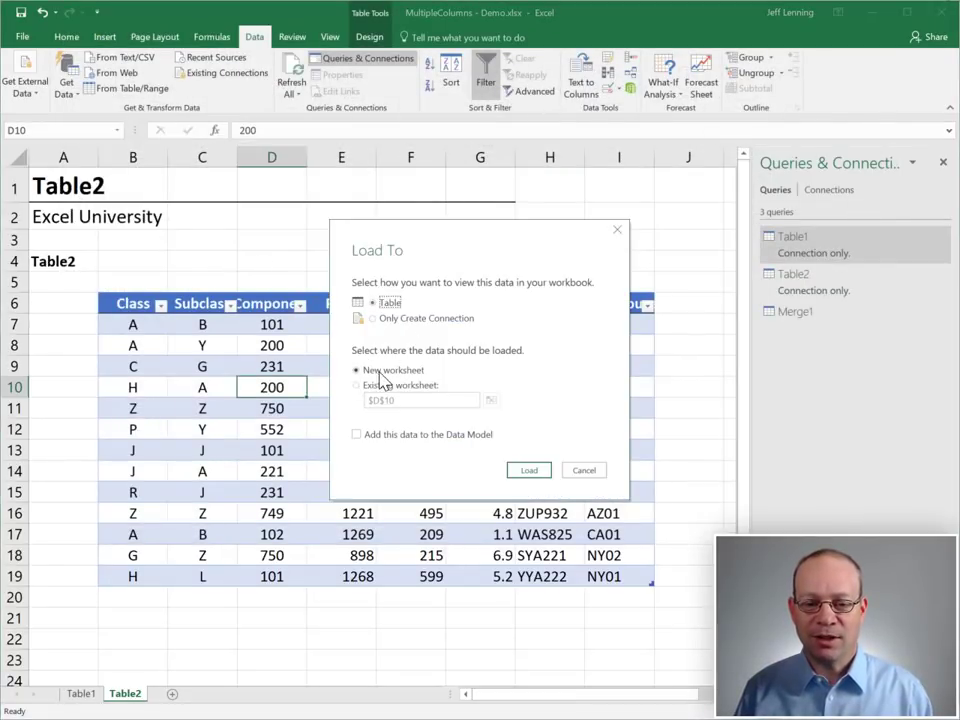
{"action": "left_click", "coordinate": [528, 470]}
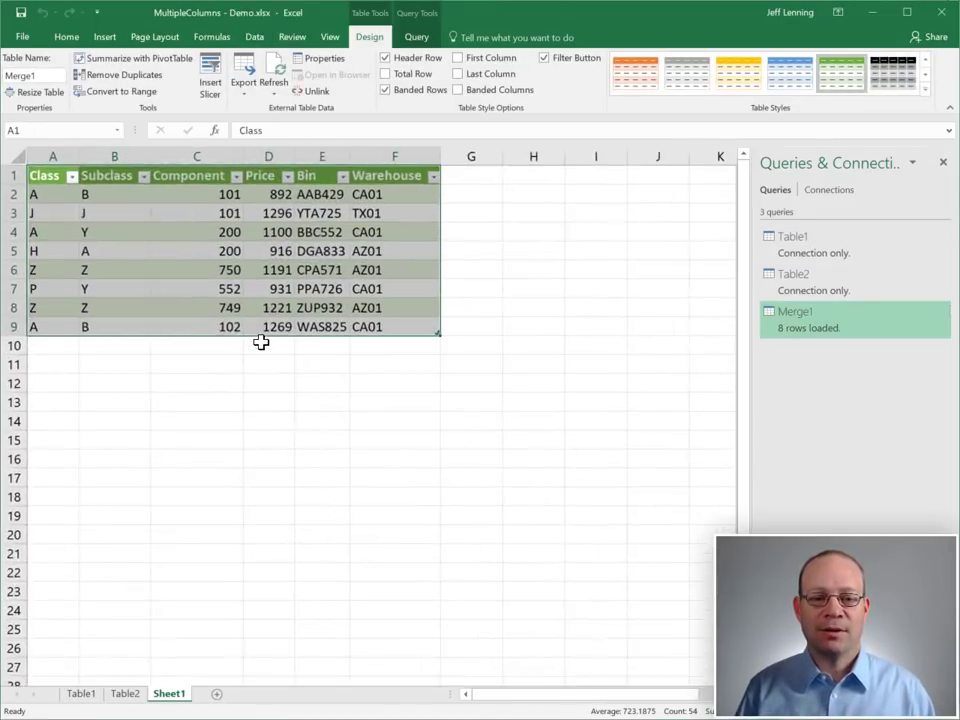
{"action": "left_click", "coordinate": [128, 200]}
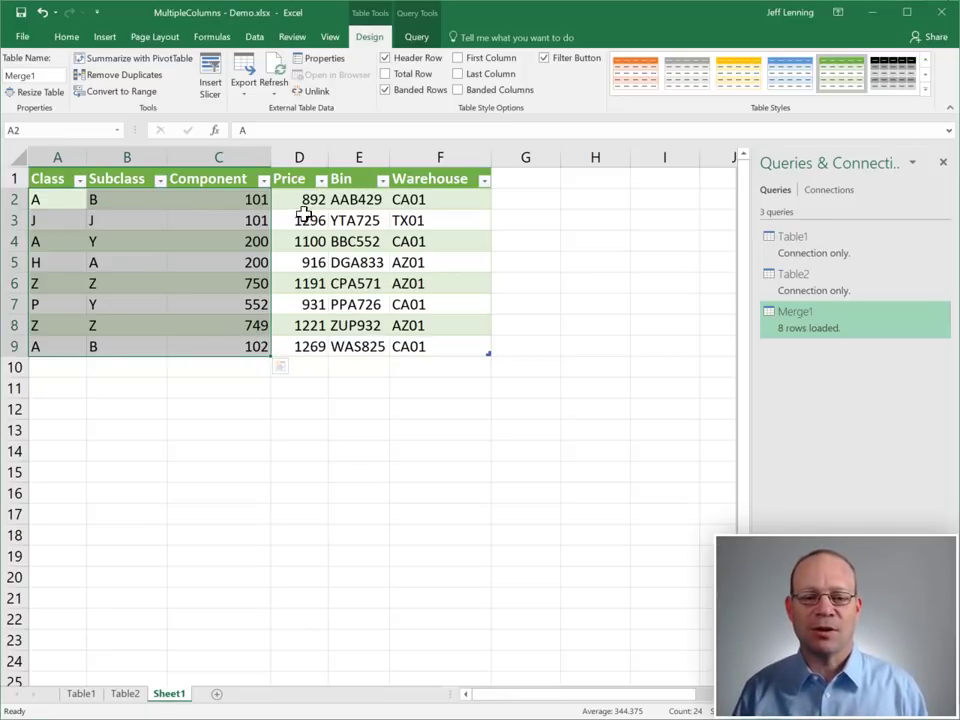
{"action": "left_click", "coordinate": [300, 180]}
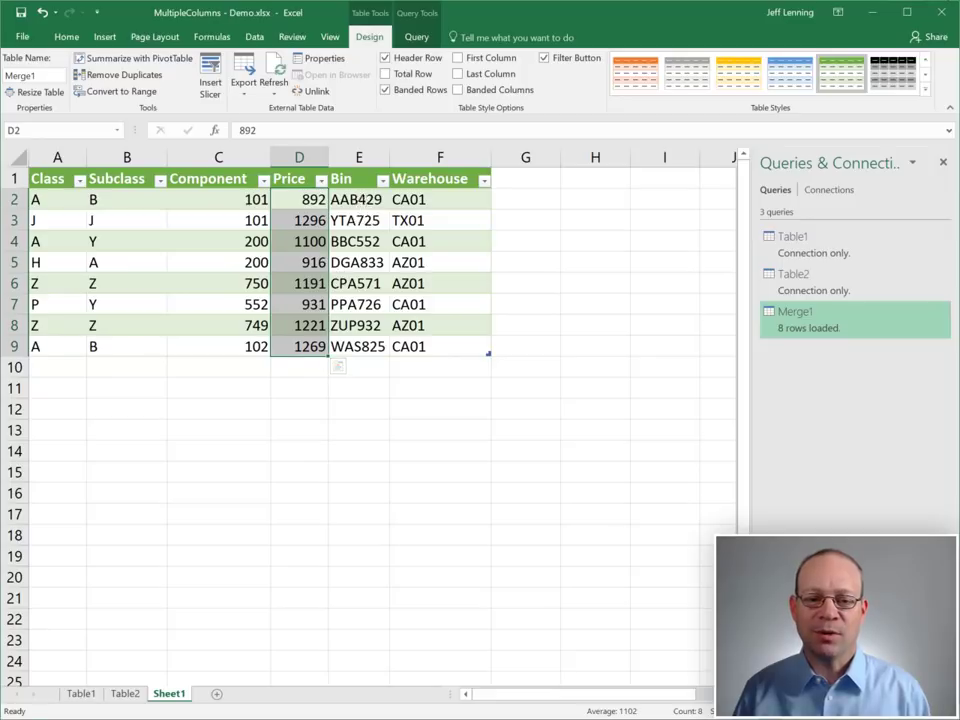
{"action": "left_click", "coordinate": [356, 200]}
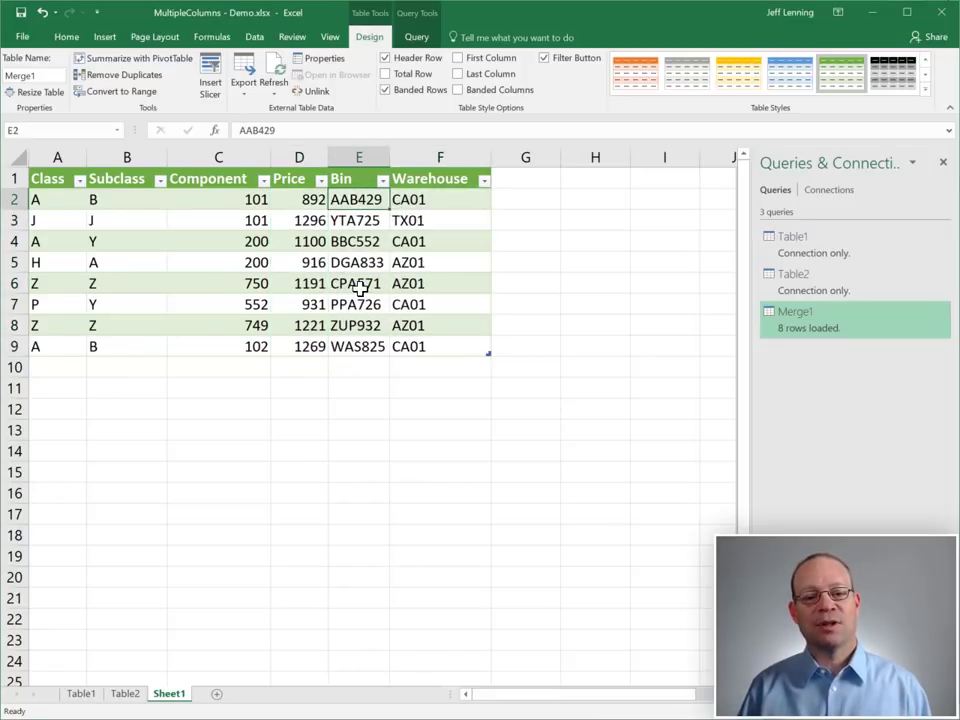
{"action": "left_click", "coordinate": [80, 692]}
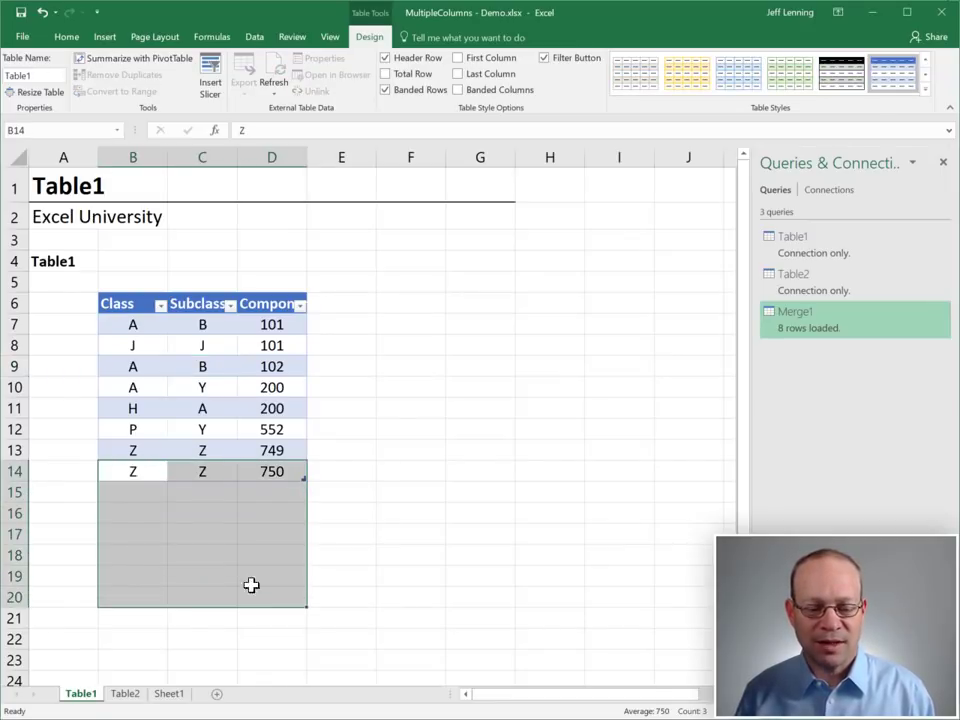
{"action": "left_click", "coordinate": [124, 692]}
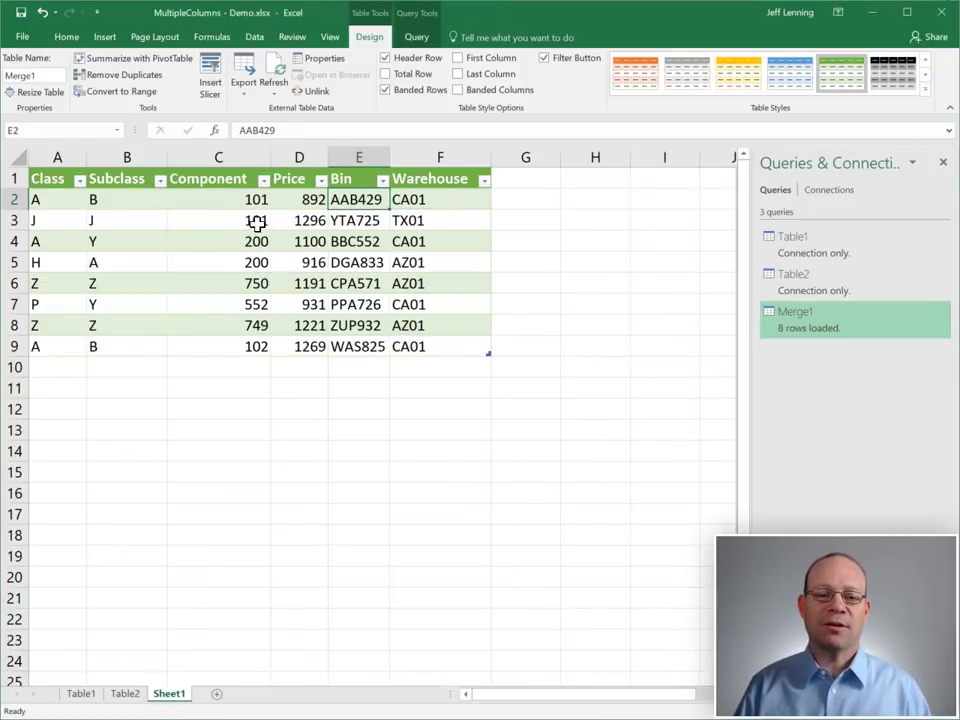
{"action": "left_click", "coordinate": [218, 220]}
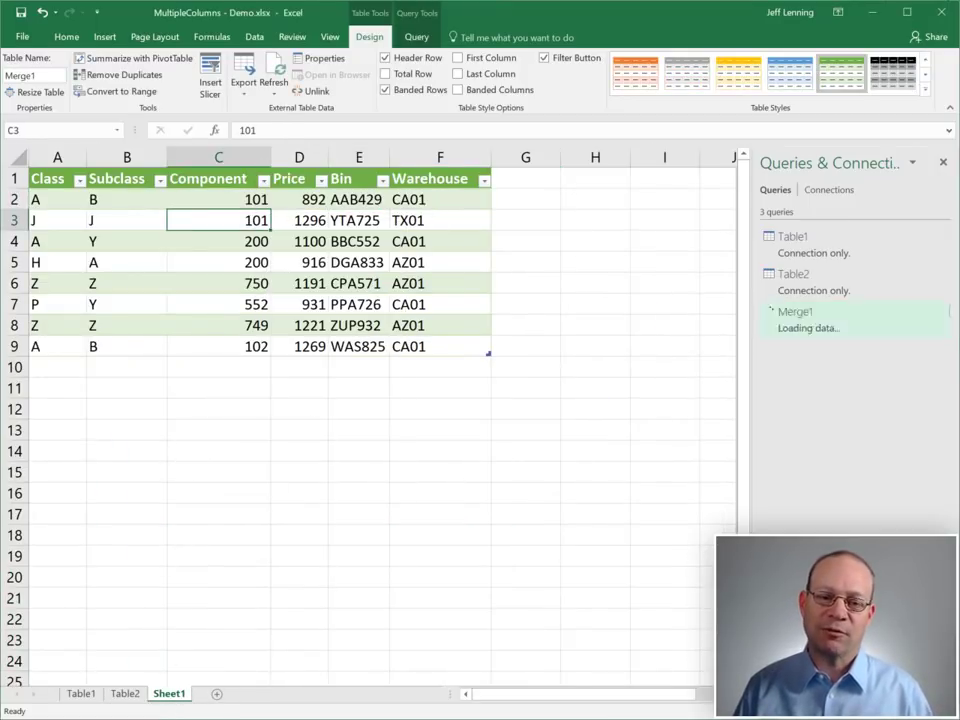